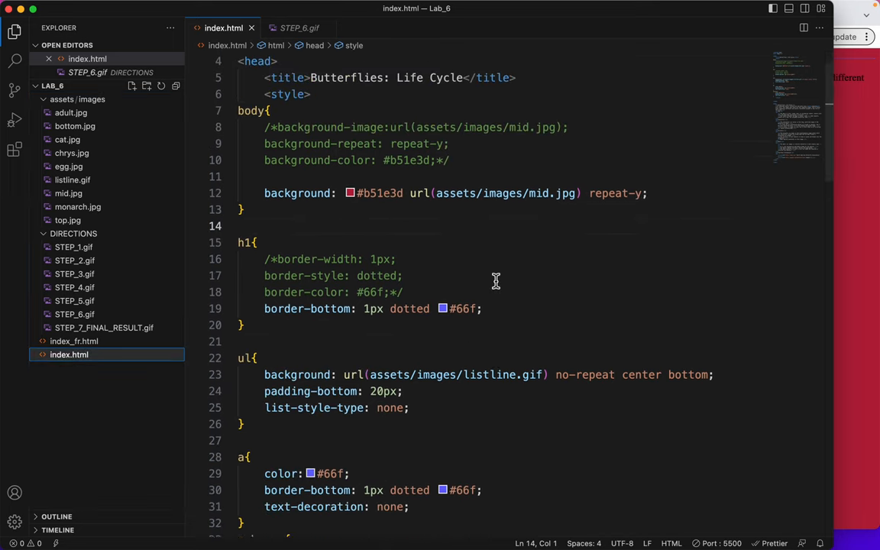
- Review the embedded CSS rules inside index.html's style block
{"action": "scroll", "scroll_direction": "down", "scroll_amount": 3}
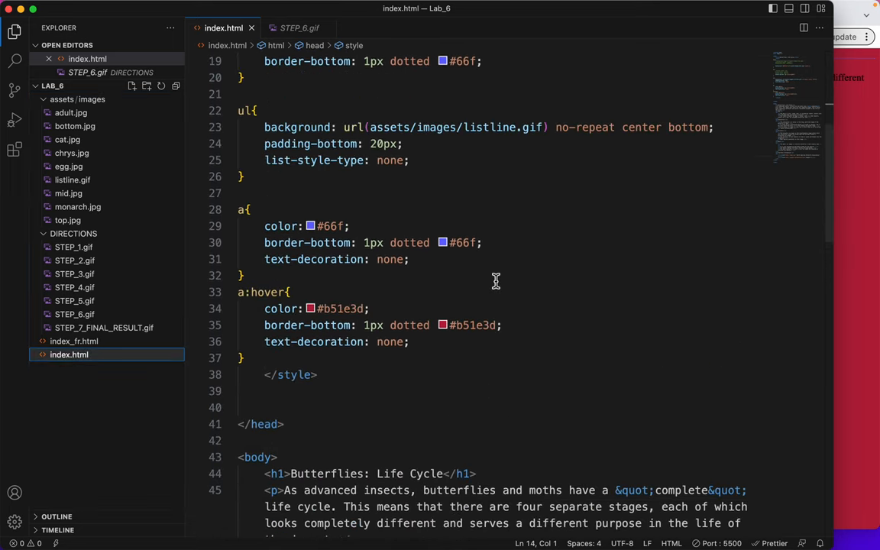
{"action": "left_click_drag", "start_coordinate": [305, 324], "coordinate": [318, 374]}
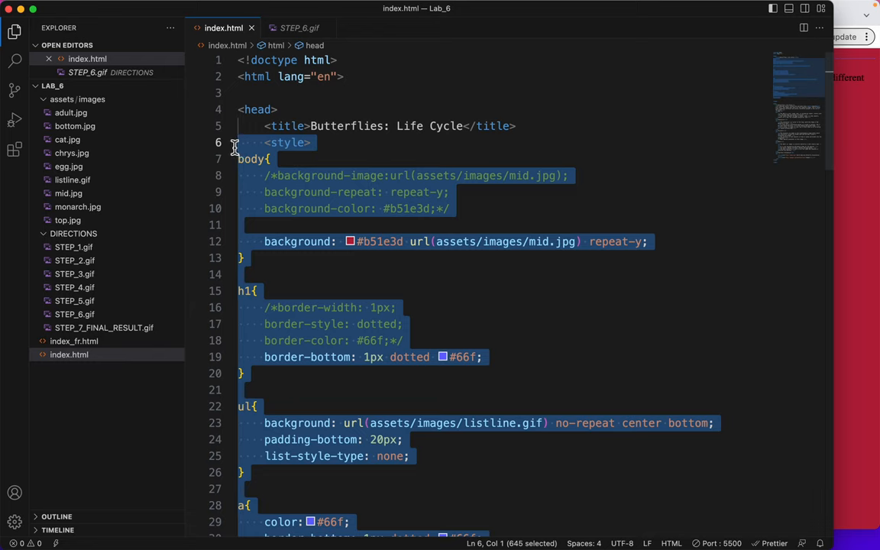
{"action": "mouse_move", "coordinate": [336, 232]}
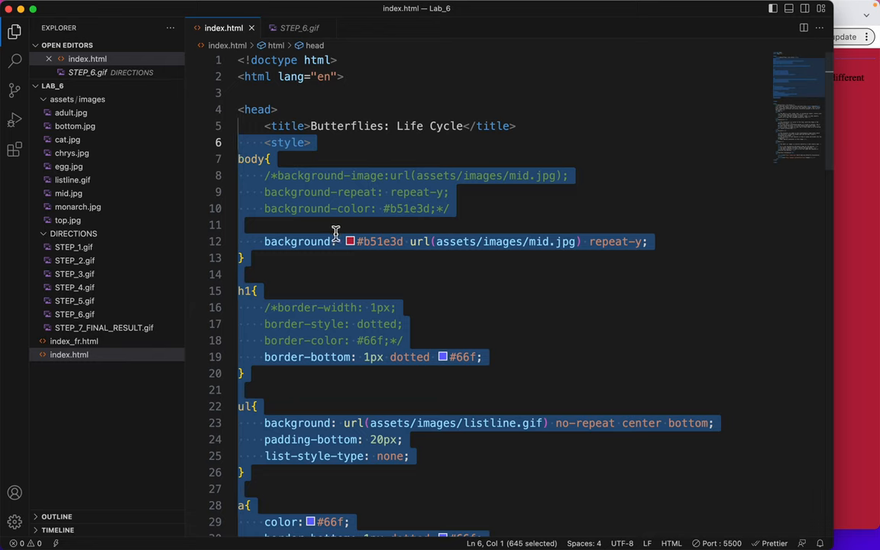
{"action": "mouse_move", "coordinate": [327, 340]}
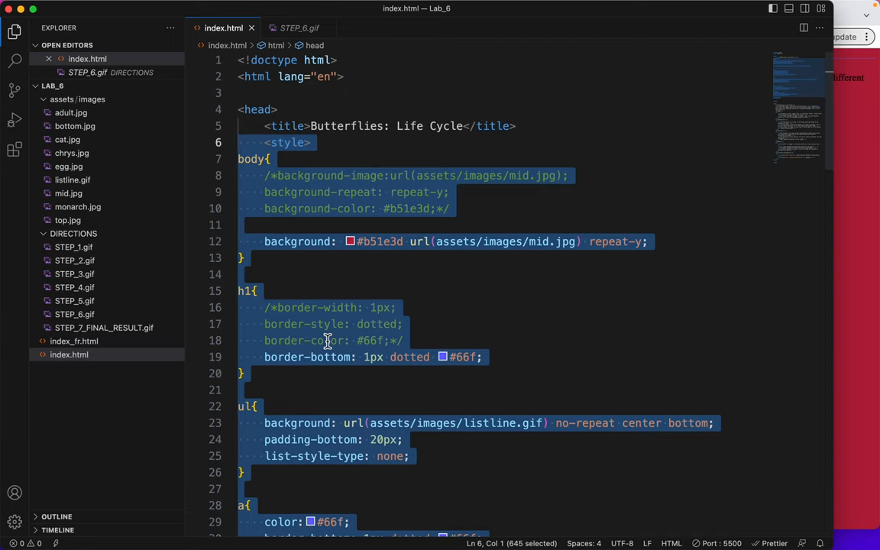
{"action": "scroll", "scroll_direction": "down", "scroll_amount": 3}
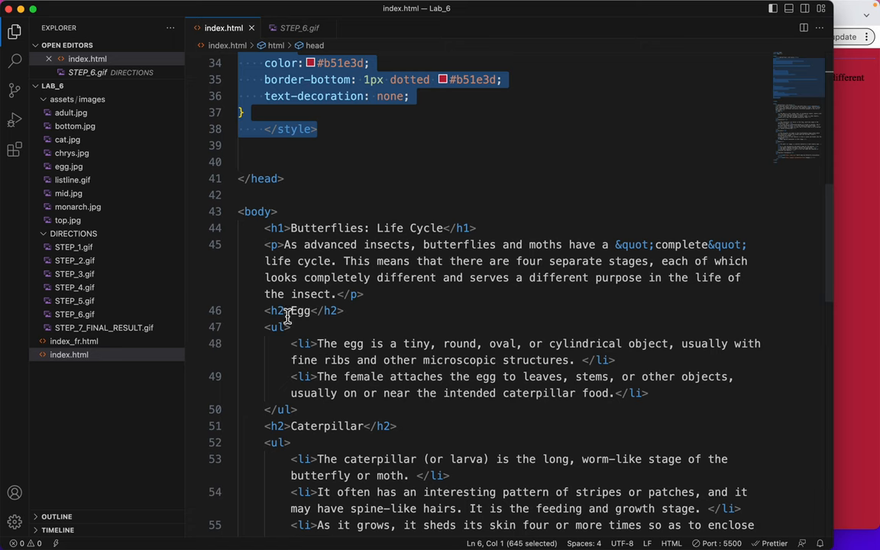
{"action": "scroll", "scroll_direction": "up", "scroll_amount": 3}
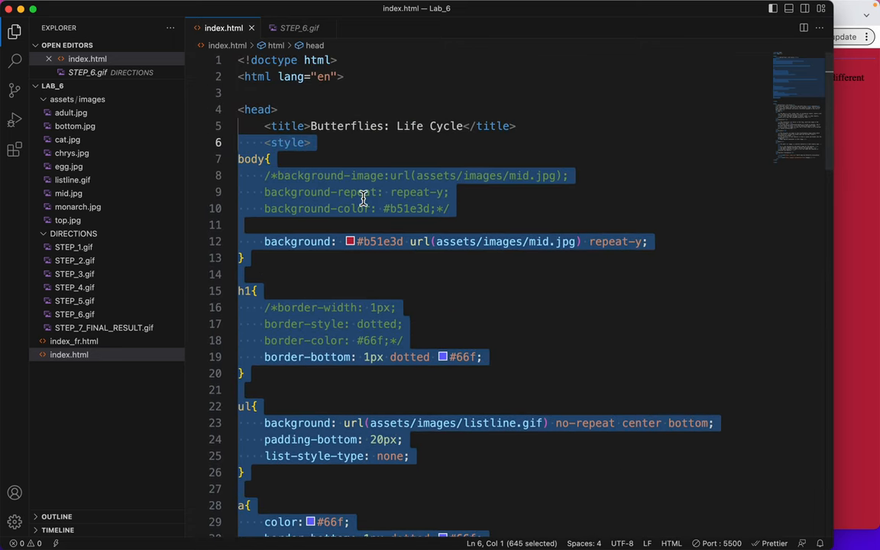
{"action": "mouse_move", "coordinate": [327, 164]}
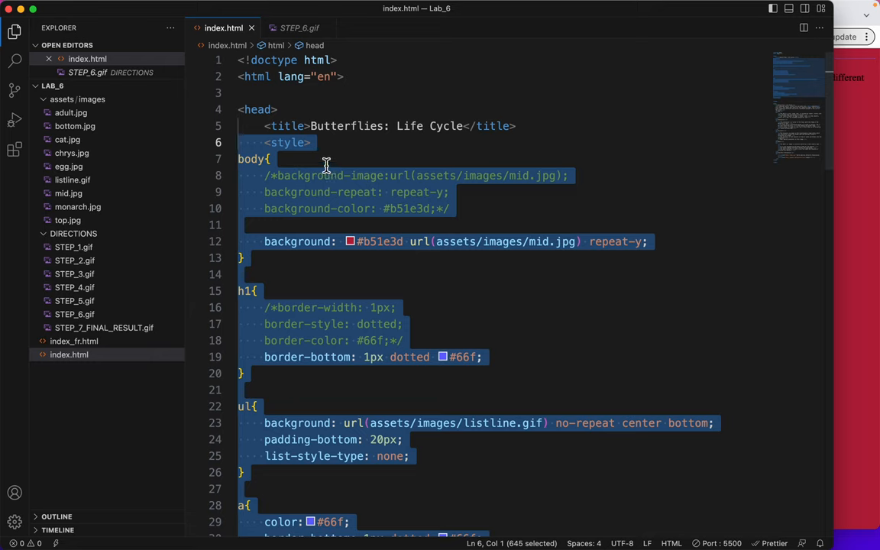
{"action": "mouse_move", "coordinate": [243, 178]}
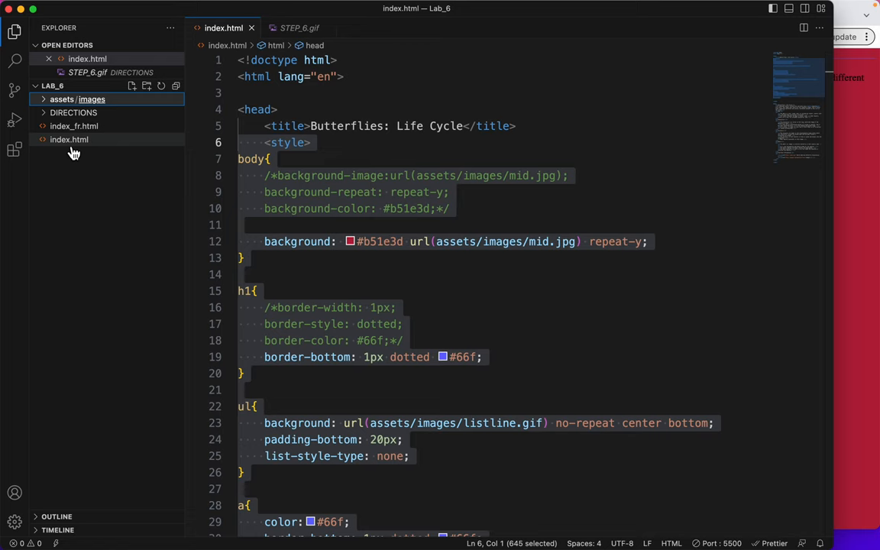
{"action": "mouse_move", "coordinate": [70, 161]}
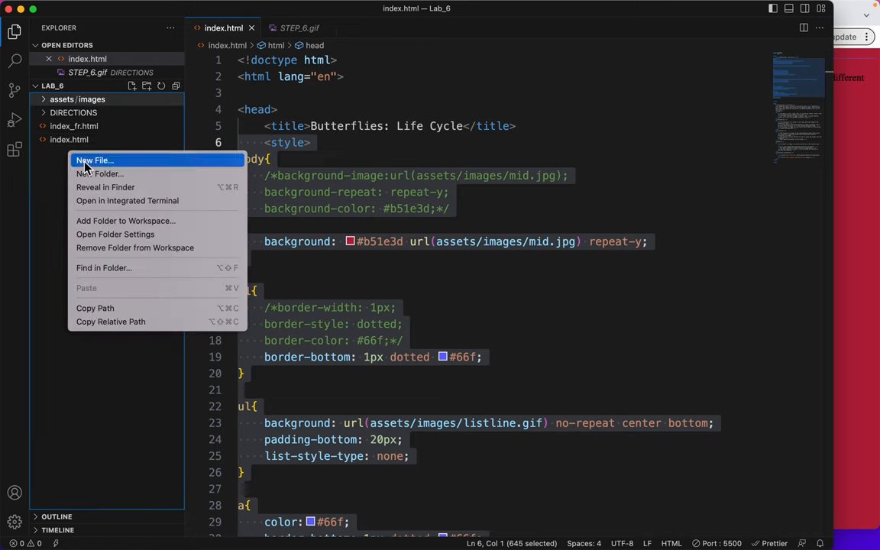
- Create a new file named style.css in the lab folder
{"action": "left_click", "coordinate": [95, 161]}
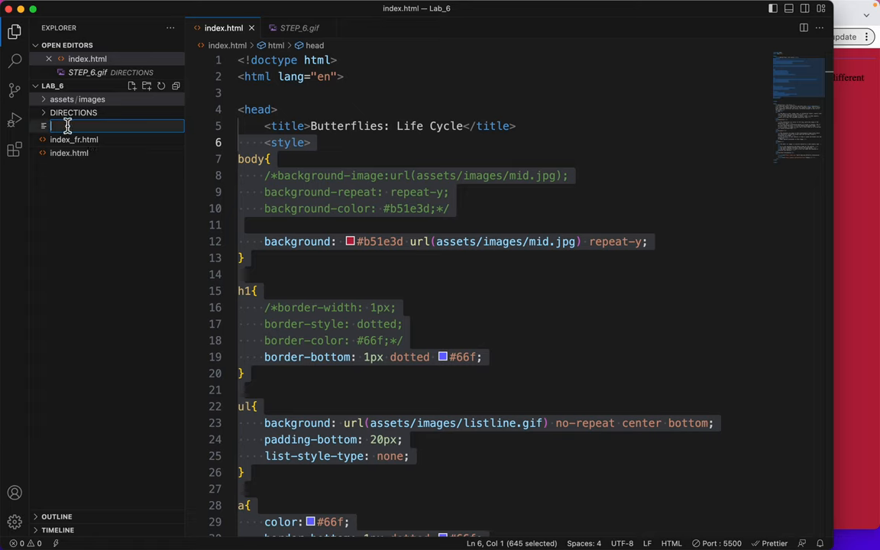
{"action": "type", "text": "style.css"}
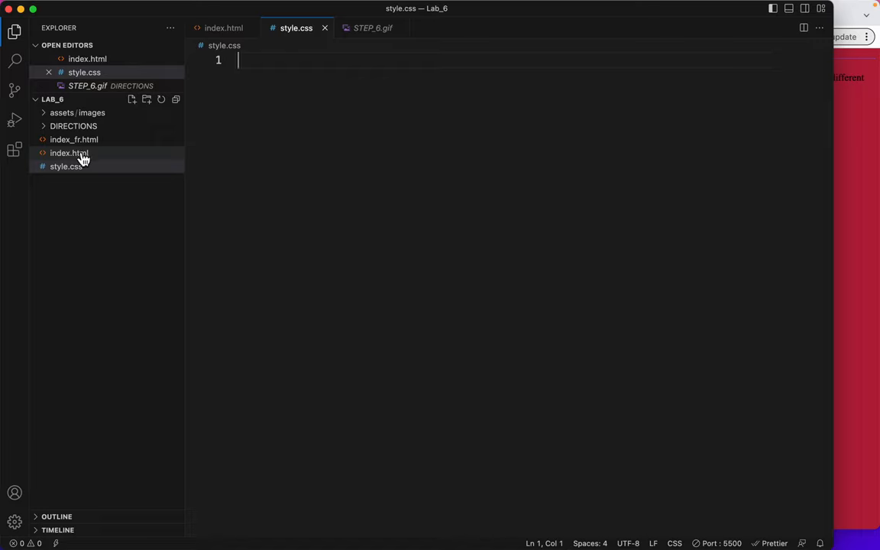
{"action": "mouse_move", "coordinate": [69, 171]}
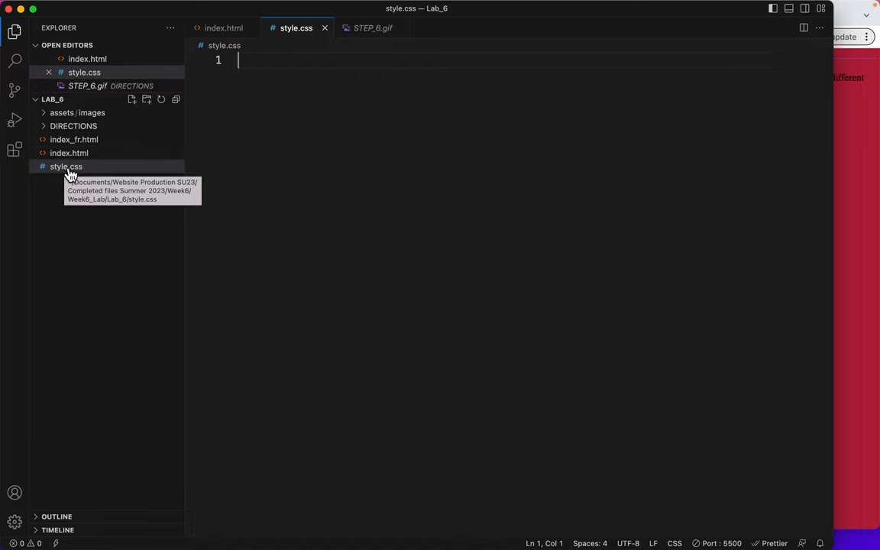
{"action": "mouse_move", "coordinate": [64, 180]}
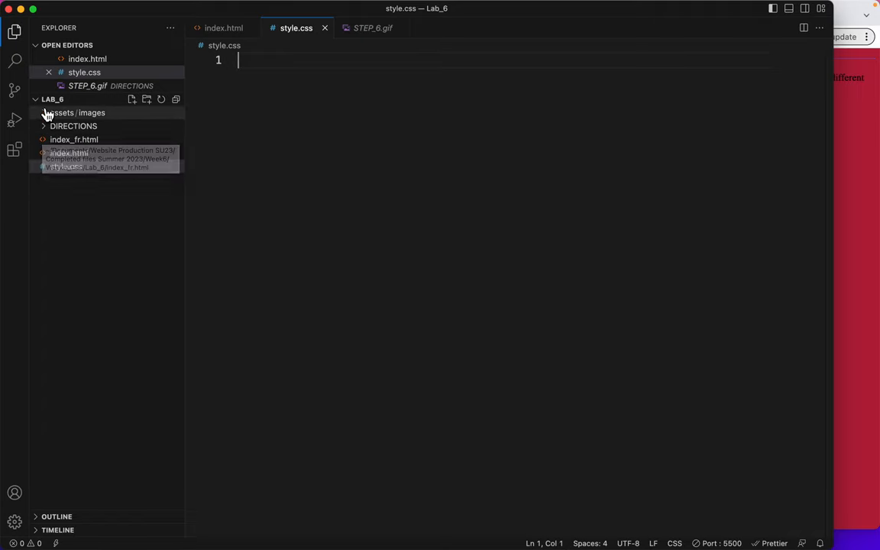
{"action": "mouse_move", "coordinate": [88, 171]}
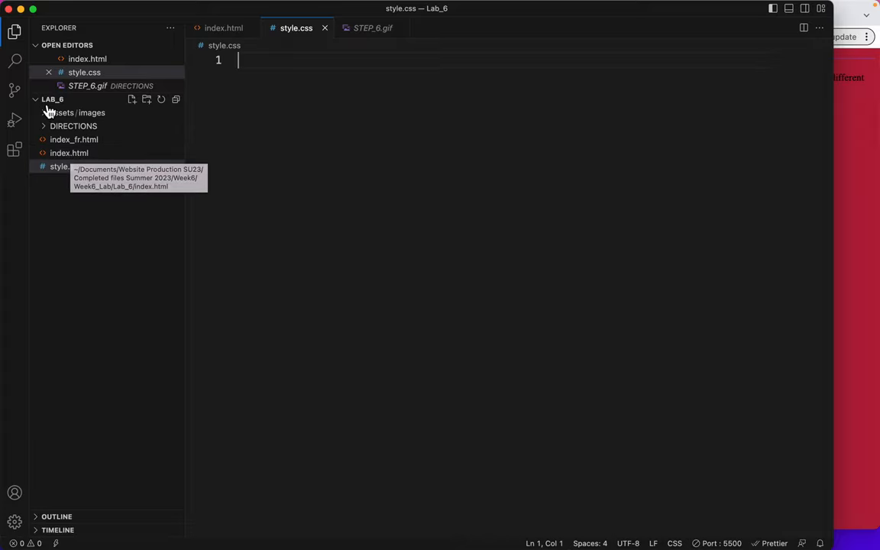
- Move the embedded CSS rules from index.html into style.css and save
{"action": "left_click", "coordinate": [54, 97]}
{"action": "type", "text": "<style>"}
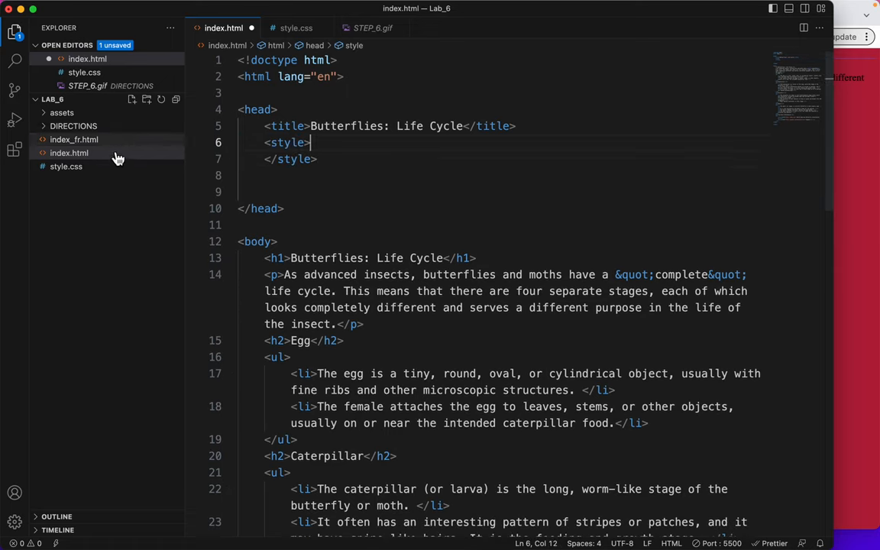
{"action": "left_click", "coordinate": [66, 165]}
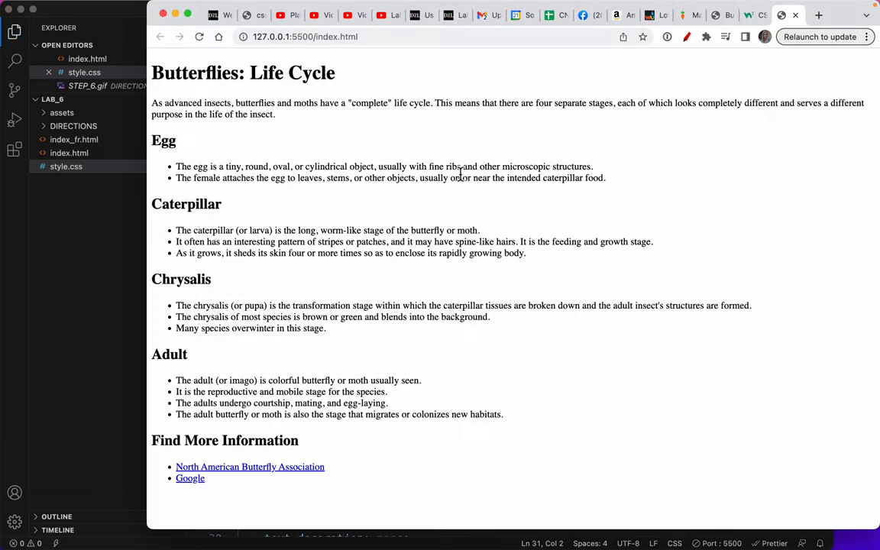
{"action": "mouse_move", "coordinate": [419, 162]}
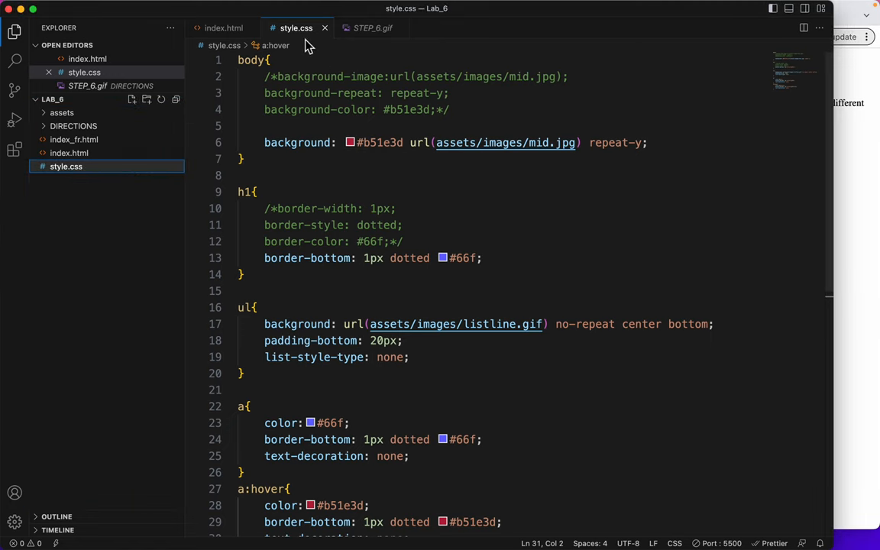
{"action": "mouse_move", "coordinate": [292, 93]}
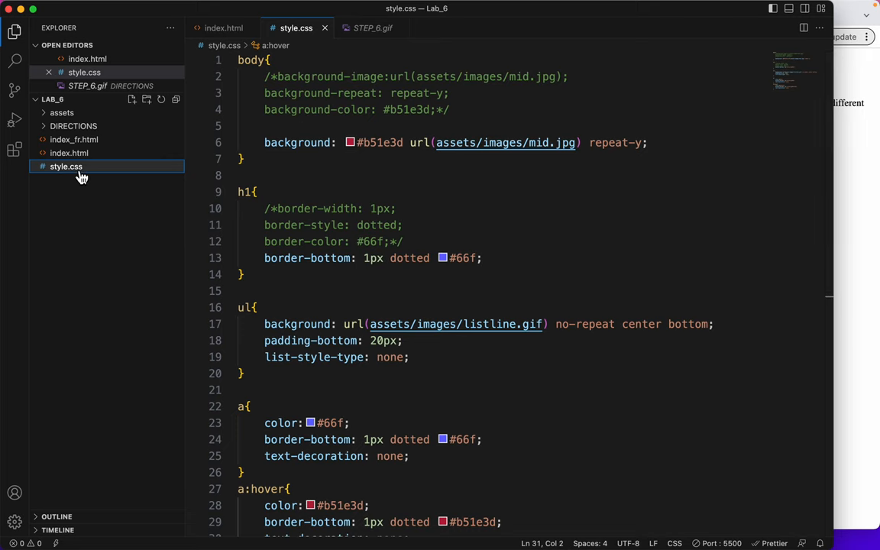
{"action": "mouse_move", "coordinate": [69, 153]}
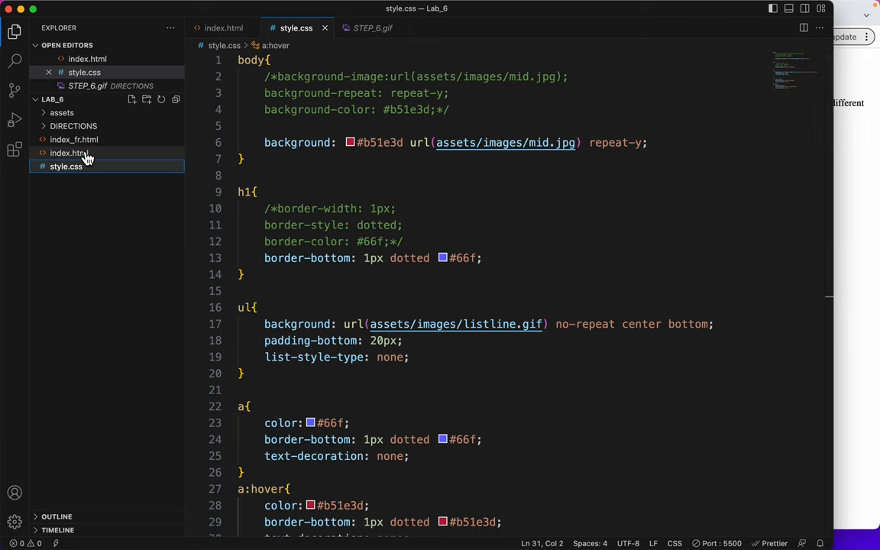
- Add a <link rel="stylesheets" href="style.css"> element to index.html's head
{"action": "left_click", "coordinate": [69, 153]}
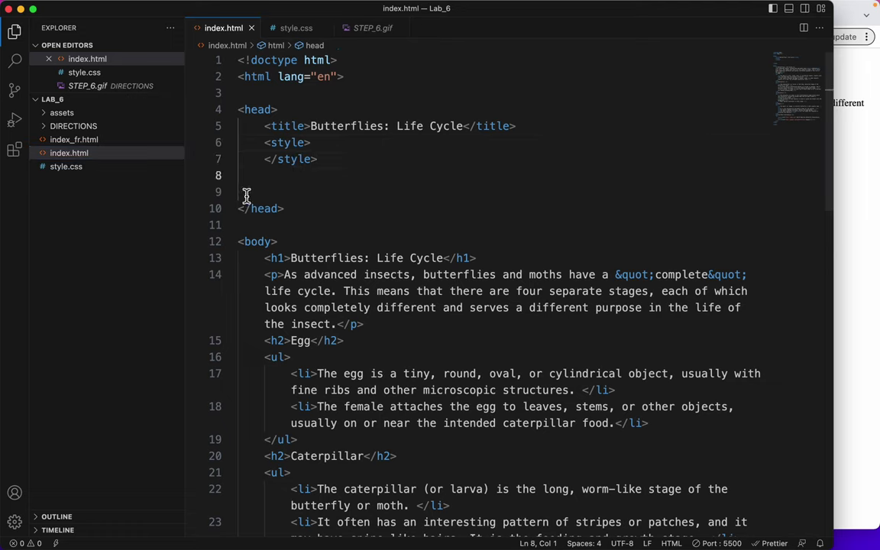
{"action": "type", "text": "<"}
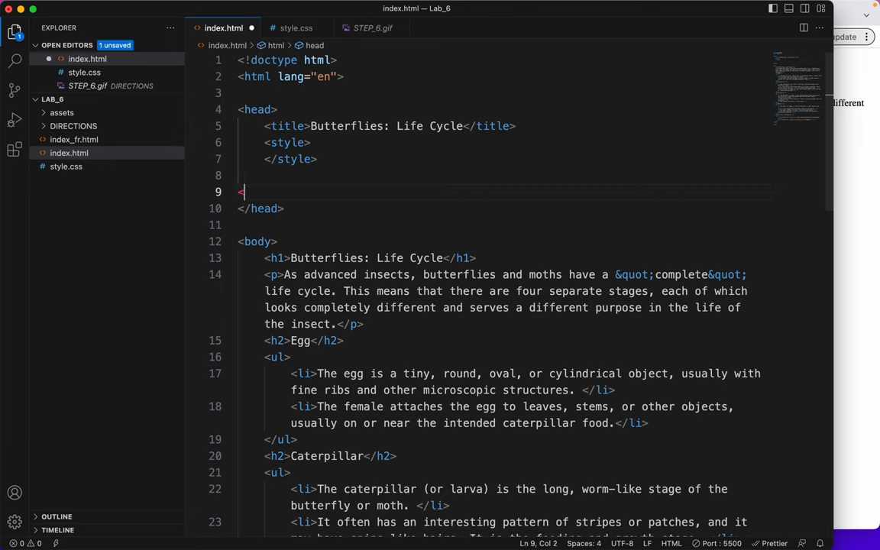
{"action": "type", "text": "link>"}
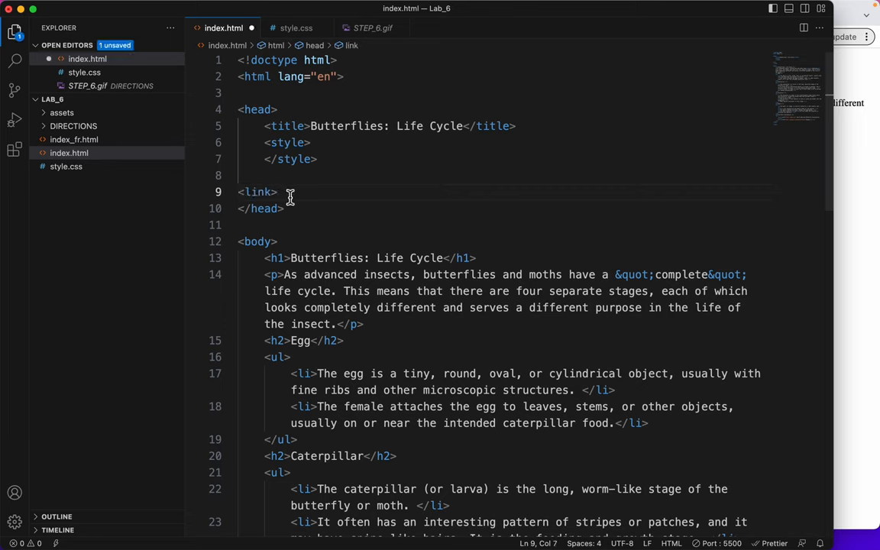
{"action": "left_click", "coordinate": [248, 176]}
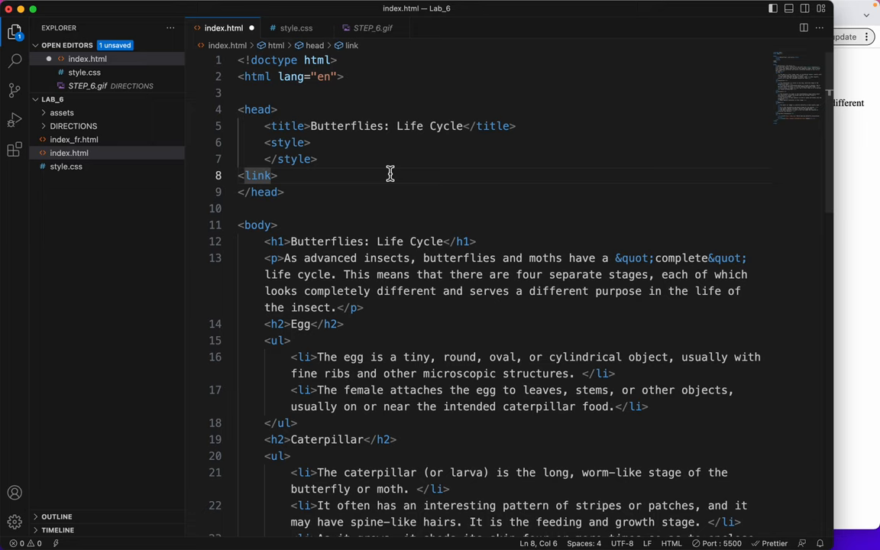
{"action": "type", "text": "\" \""}
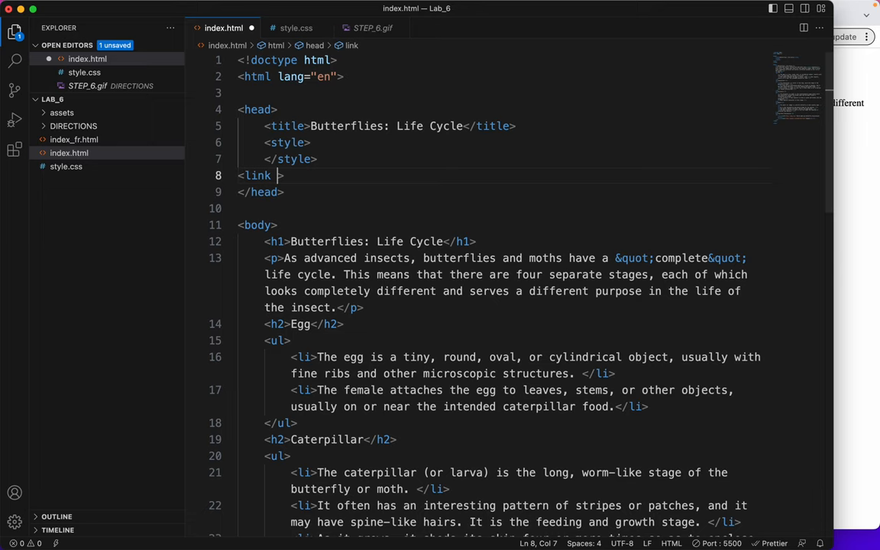
{"action": "type", "text": "rel=\""}
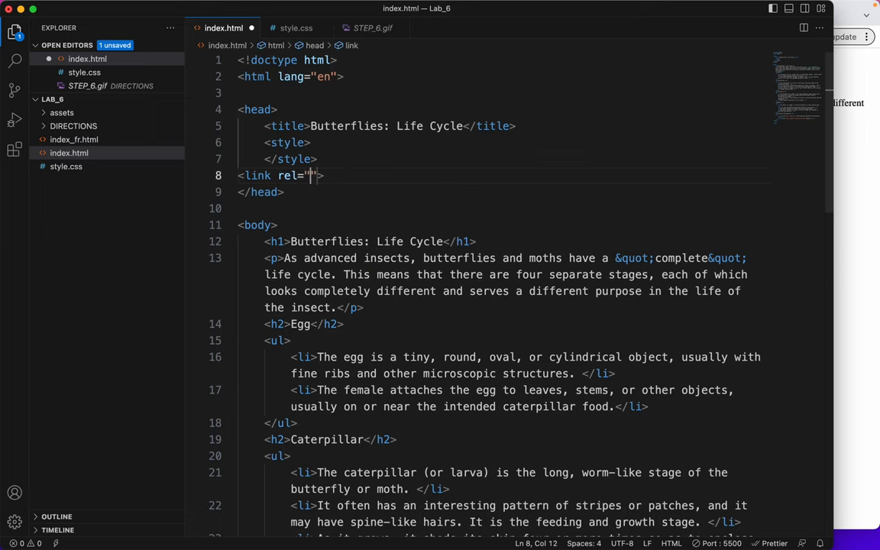
{"action": "type", "text": "styl"}
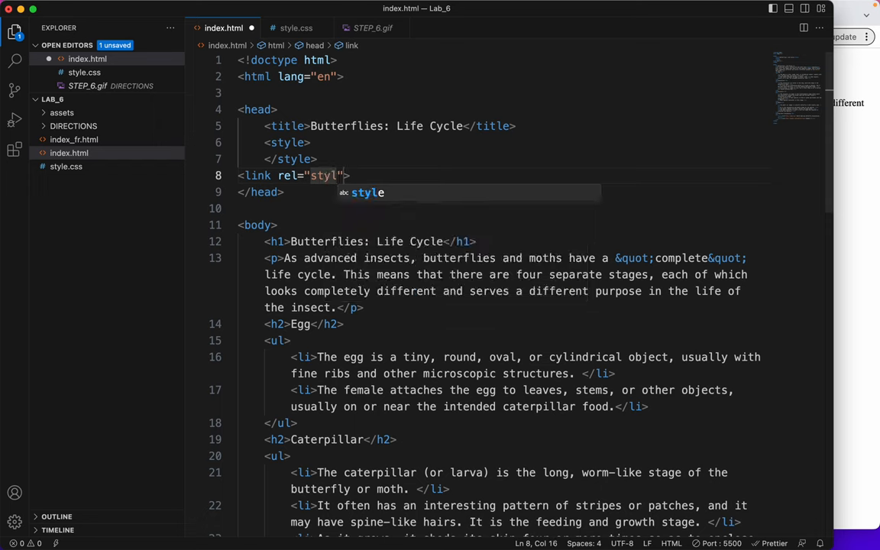
{"action": "type", "text": "esh"}
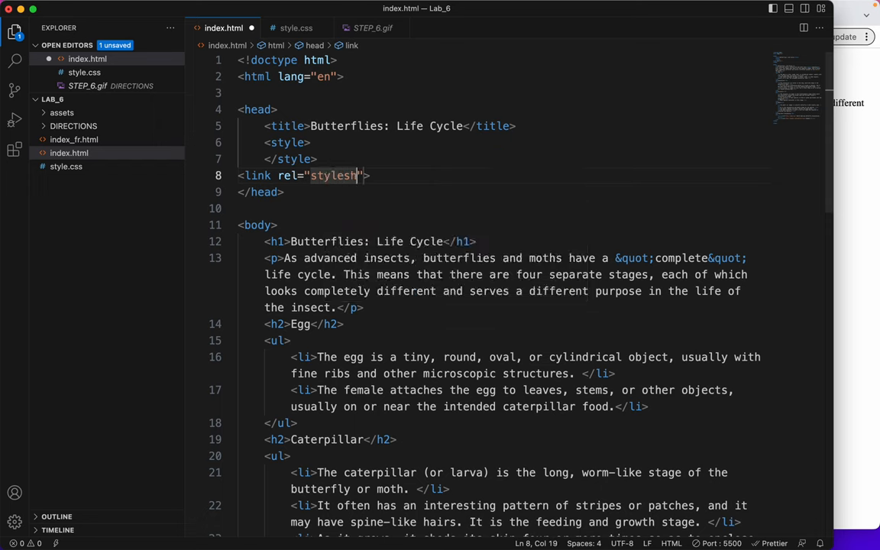
{"action": "type", "text": "eets"}
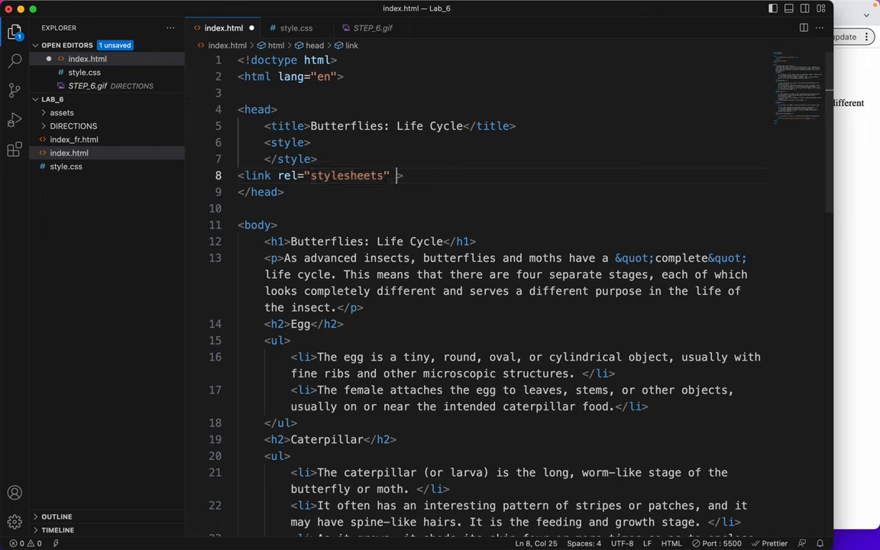
{"action": "type", "text": "href=\""}
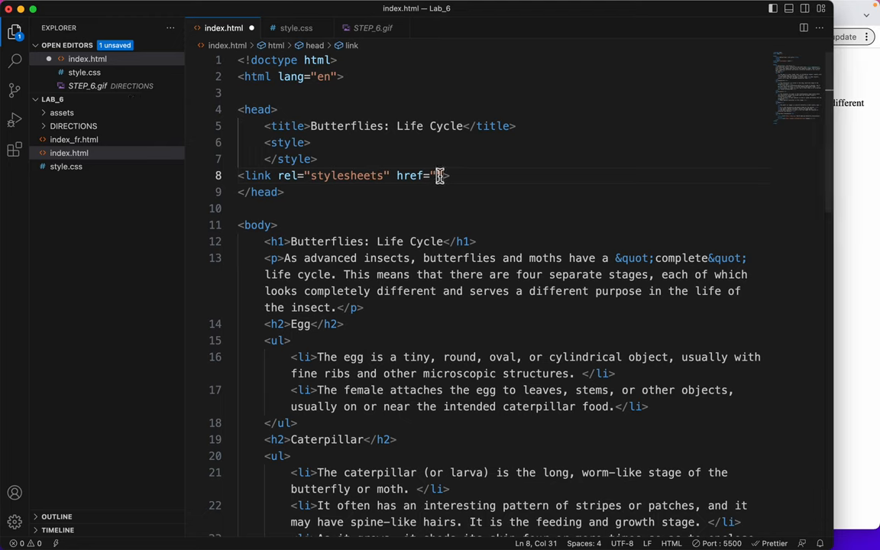
{"action": "type", "text": "style.css"}
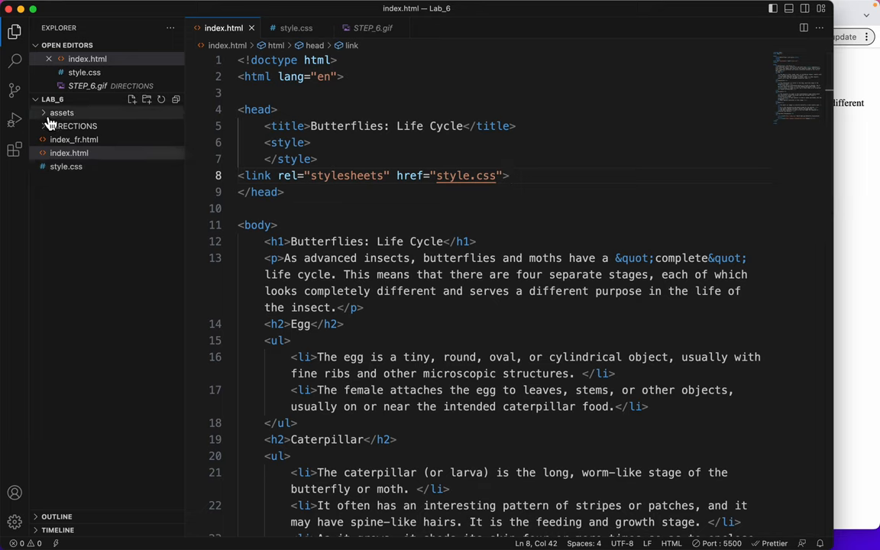
{"action": "mouse_move", "coordinate": [61, 113]}
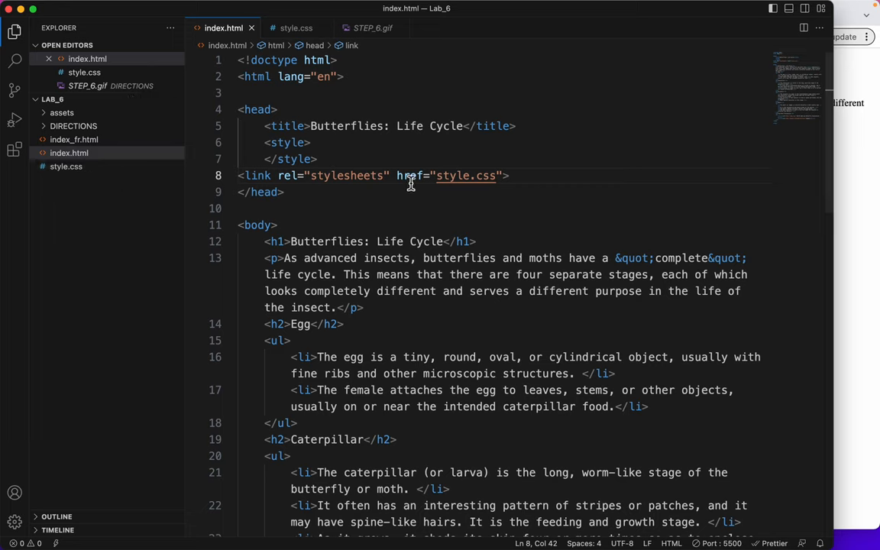
{"action": "mouse_move", "coordinate": [532, 179]}
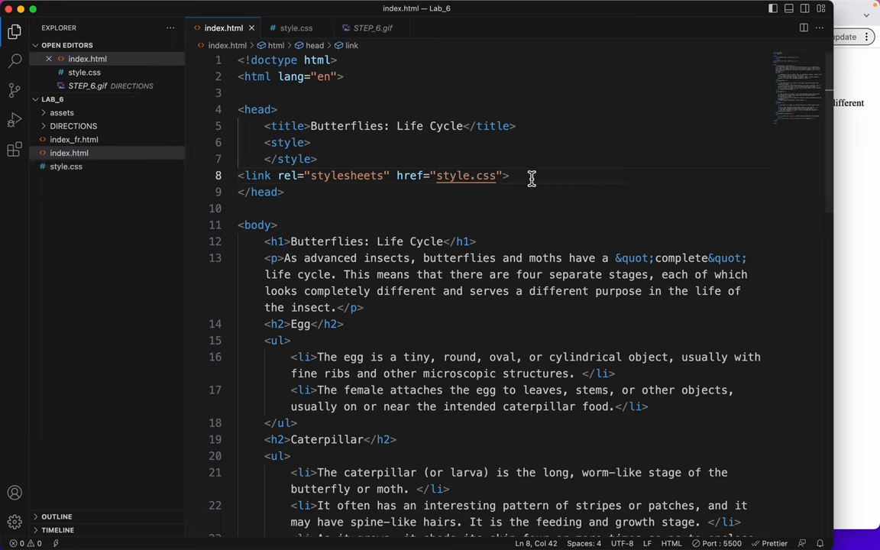
{"action": "mouse_move", "coordinate": [520, 179]}
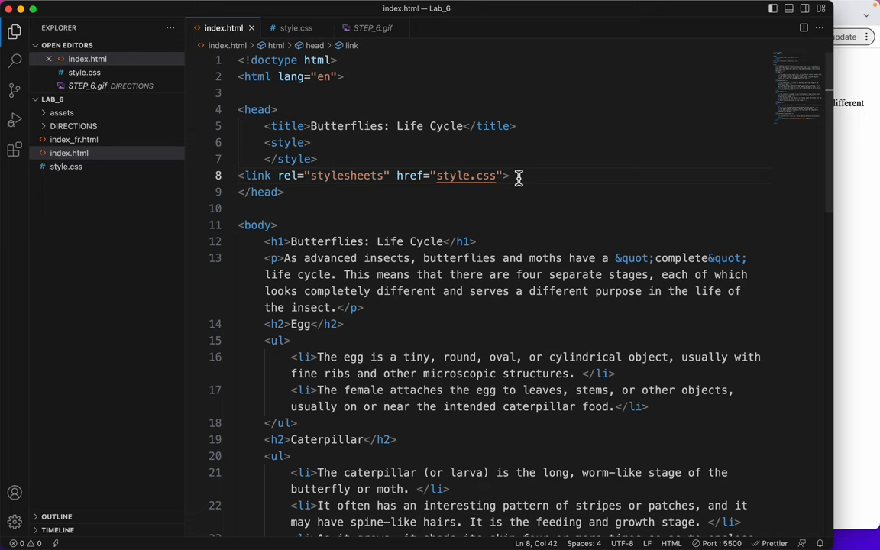
{"action": "mouse_move", "coordinate": [523, 178]}
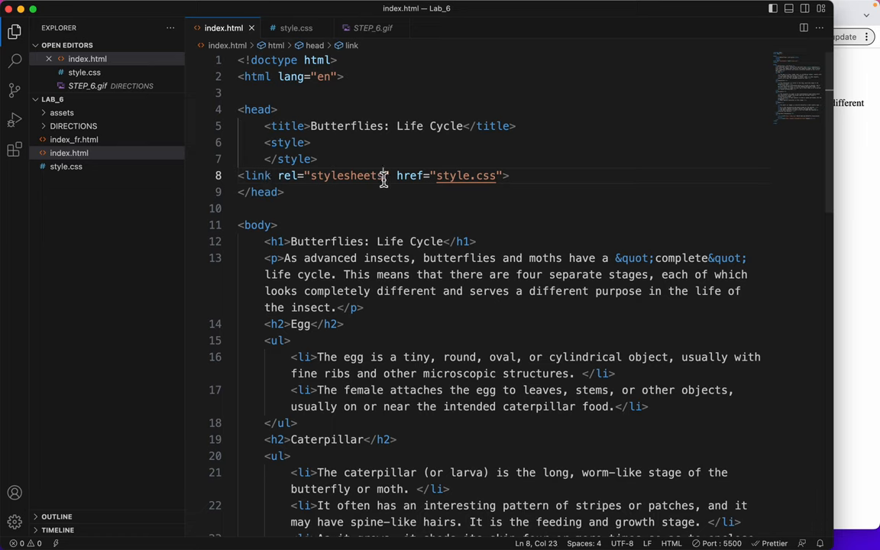
- Correct the rel value from stylesheets to stylesheet
{"action": "key", "text": "Backspace"}
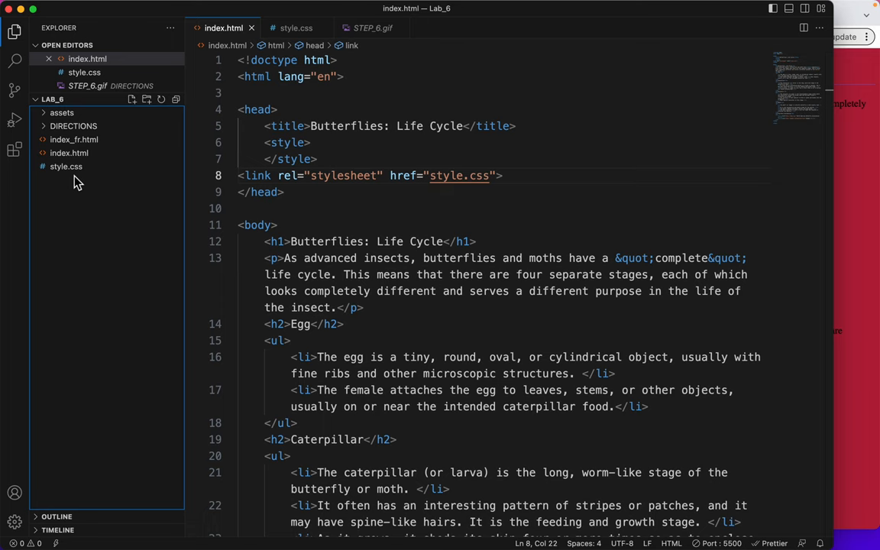
- Preview index_fr.html with Live Server, keeping the page in its original French
{"action": "left_click", "coordinate": [74, 139]}
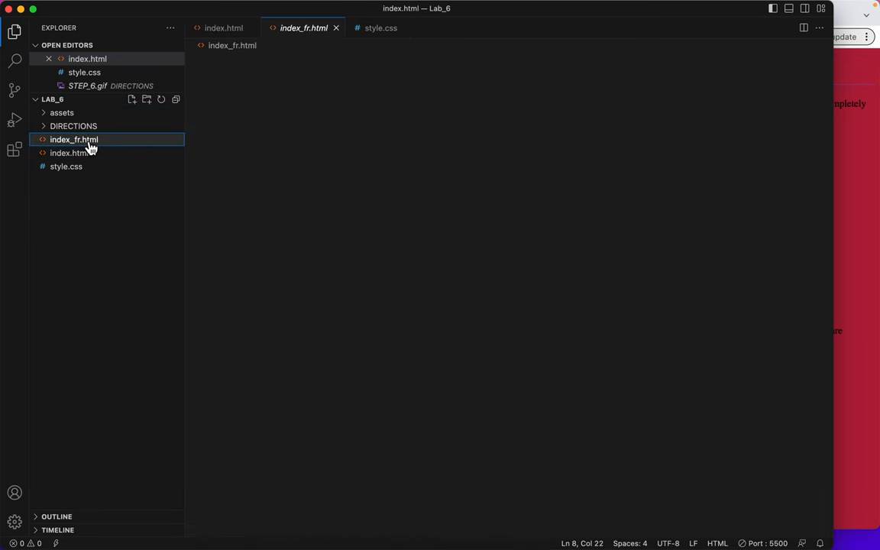
{"action": "double_click", "coordinate": [73, 139]}
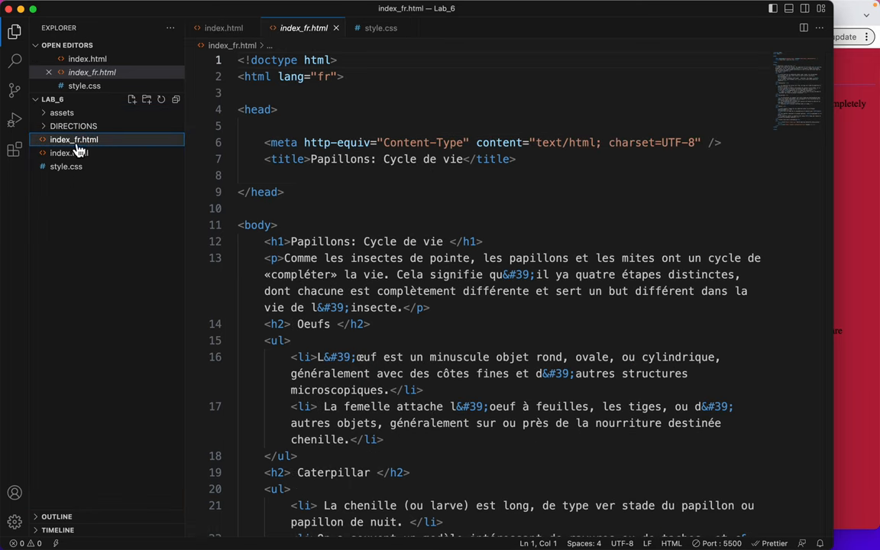
{"action": "mouse_move", "coordinate": [73, 139]}
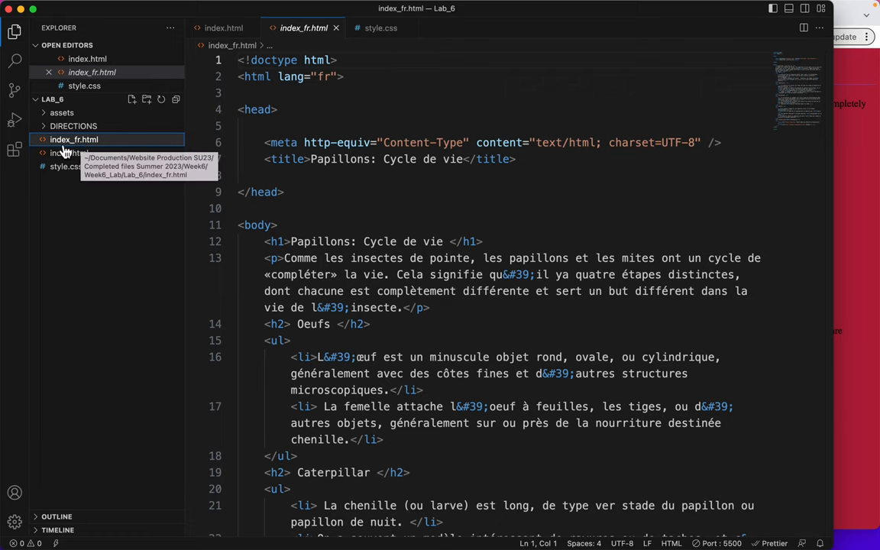
{"action": "right_click", "coordinate": [74, 139]}
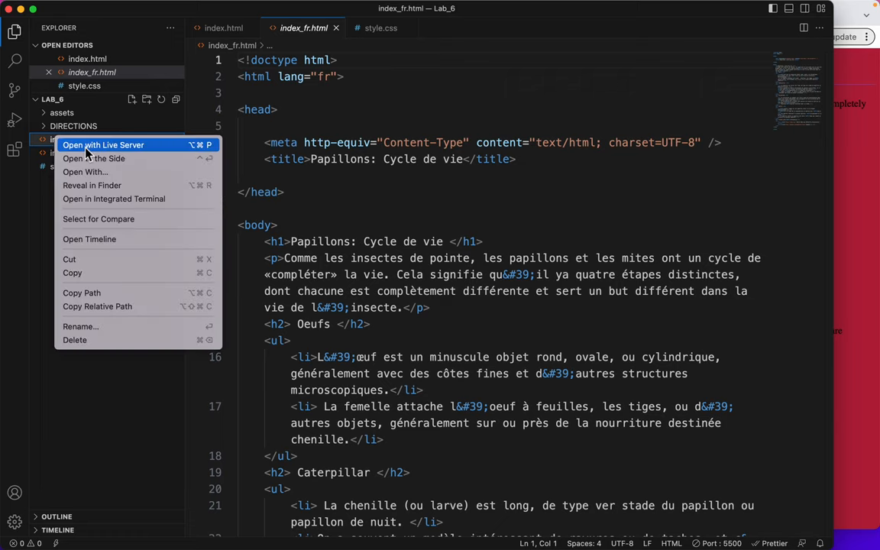
{"action": "left_click", "coordinate": [109, 145]}
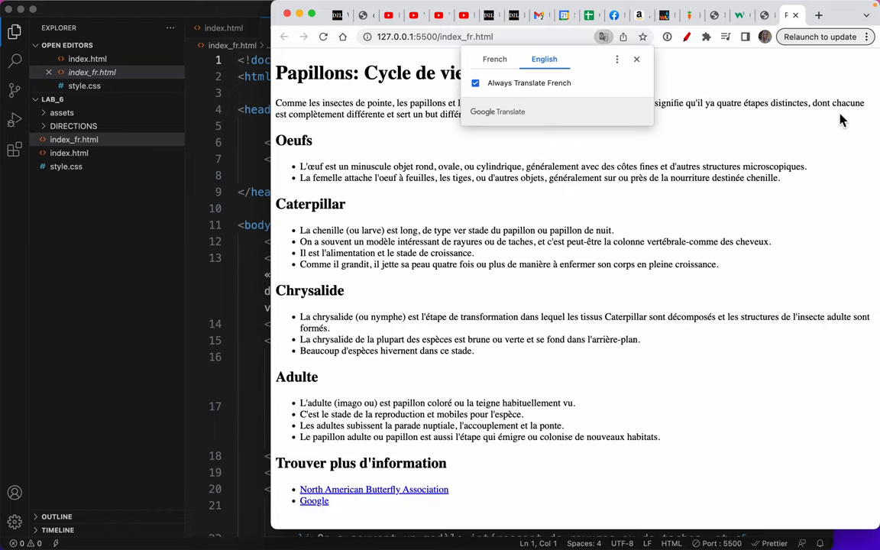
{"action": "left_click", "coordinate": [495, 58]}
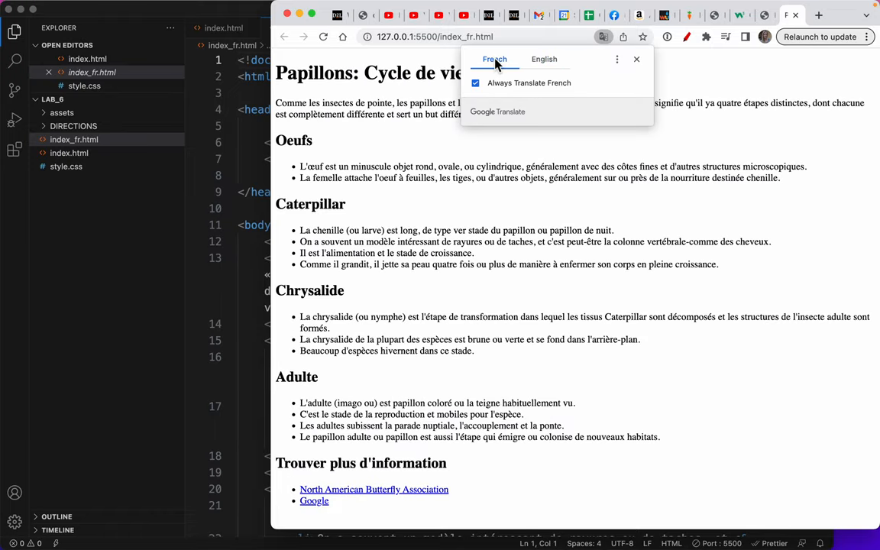
{"action": "left_click", "coordinate": [636, 58]}
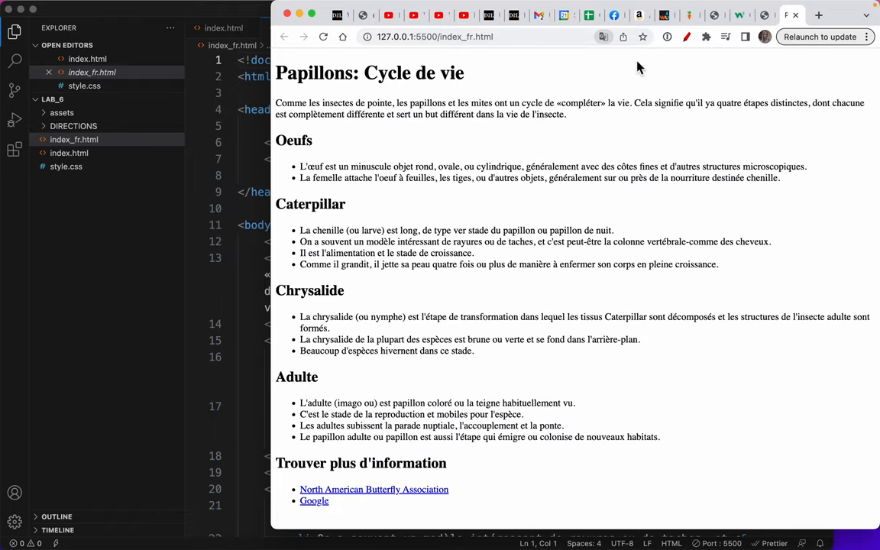
{"action": "mouse_move", "coordinate": [359, 102]}
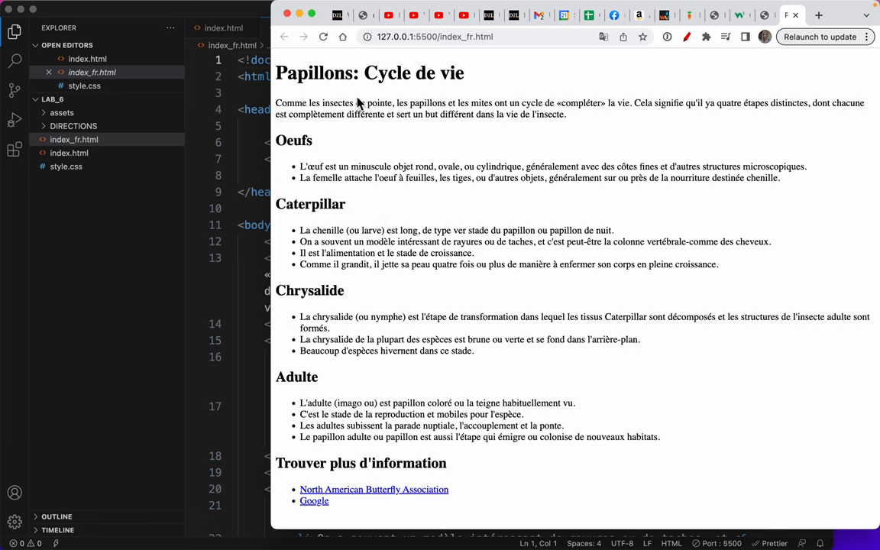
{"action": "mouse_move", "coordinate": [77, 234]}
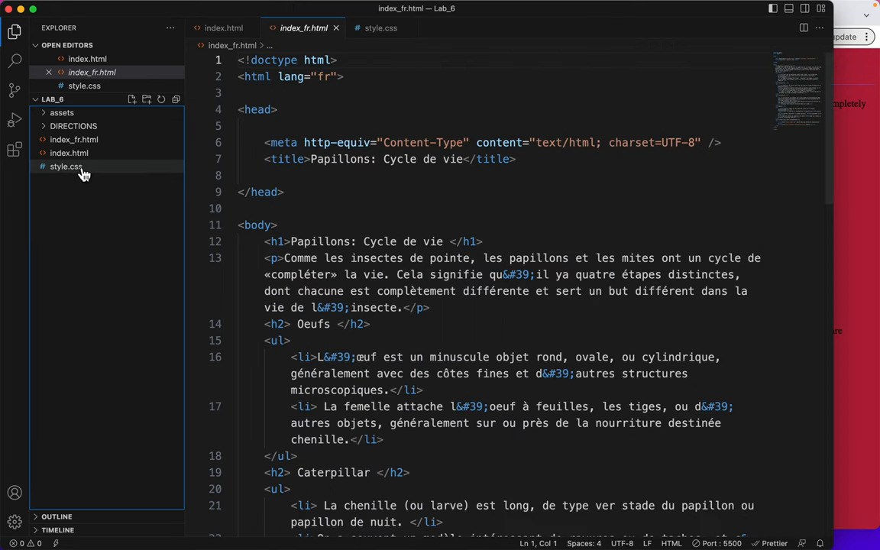
{"action": "mouse_move", "coordinate": [70, 153]}
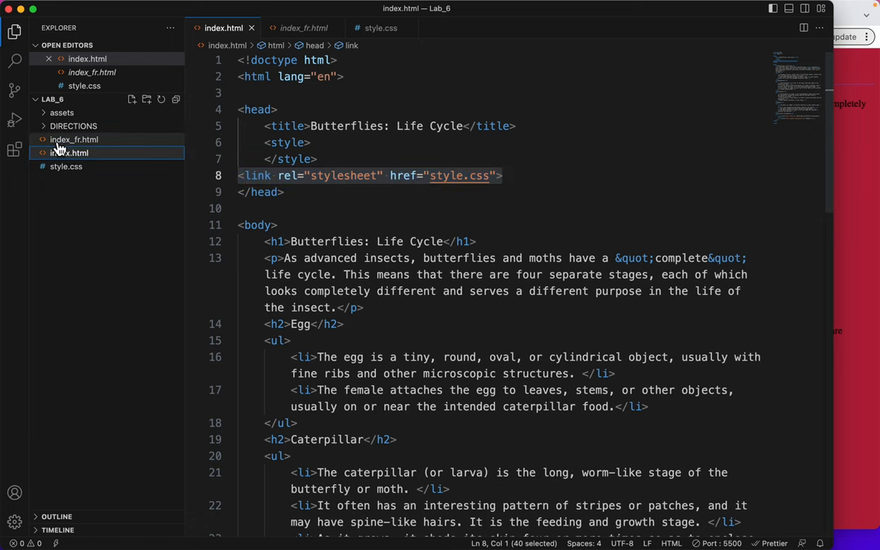
- Add <link rel="stylesheet" href="style.css"> to index_fr.html's head
{"action": "left_click", "coordinate": [73, 139]}
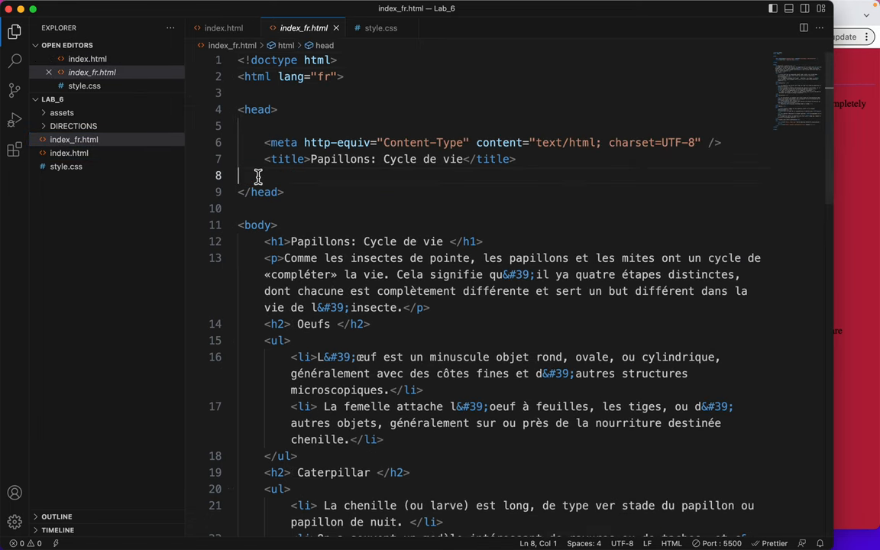
{"action": "type", "text": "<link rel=\"stylesheet\" href=\"style.css\">"}
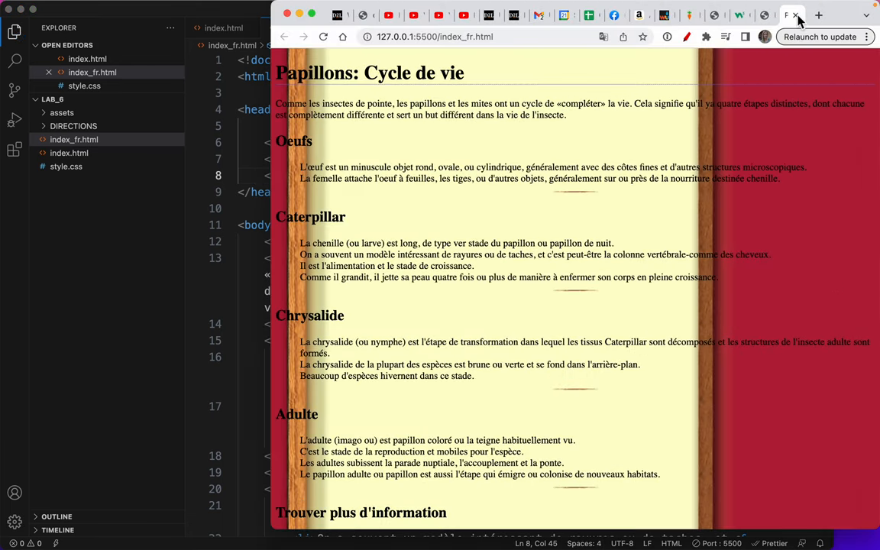
{"action": "mouse_move", "coordinate": [438, 364]}
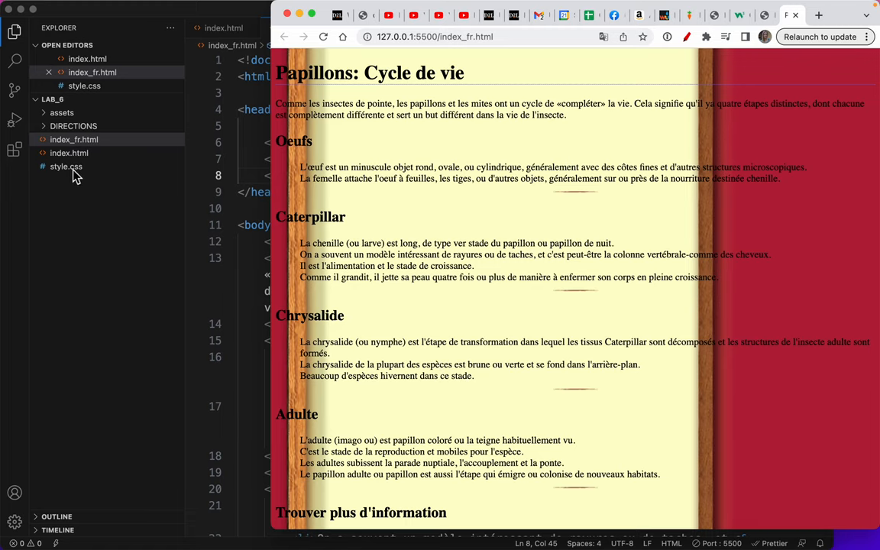
{"action": "mouse_move", "coordinate": [284, 24]}
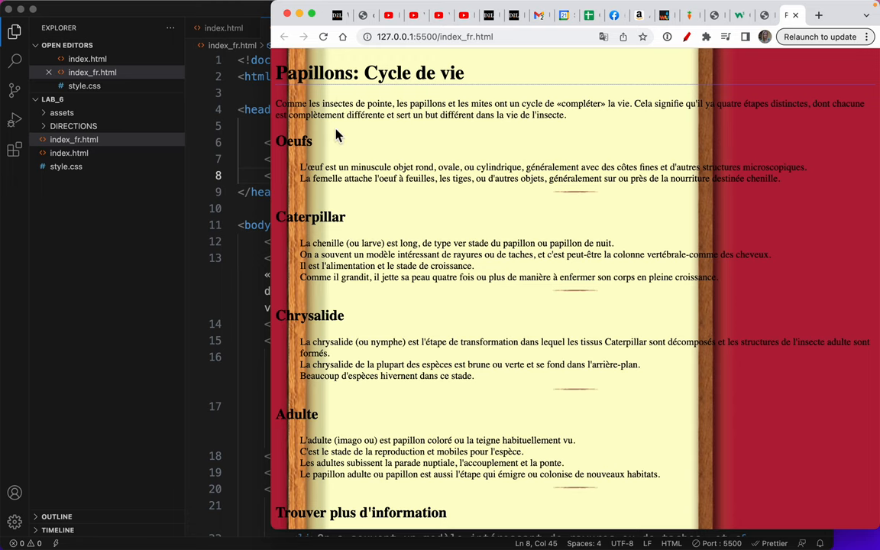
{"action": "mouse_move", "coordinate": [275, 61]}
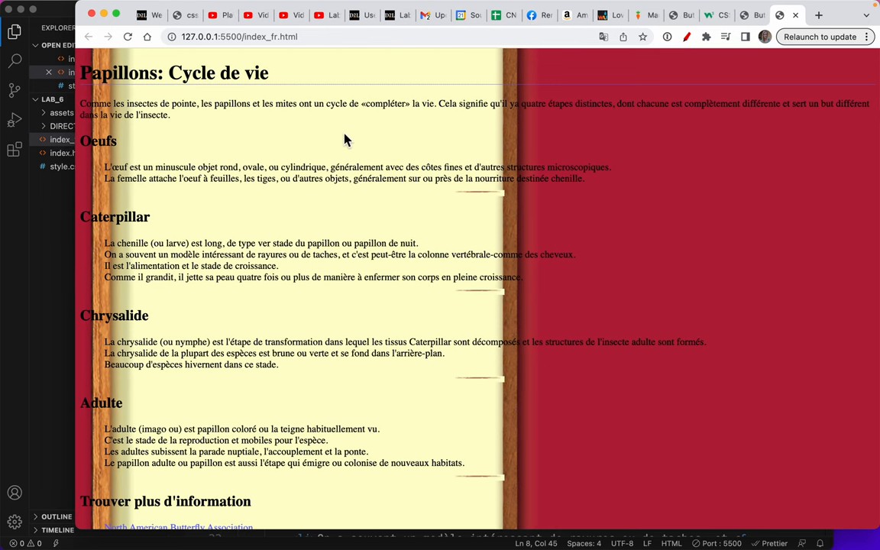
- Inspect the French page's elements in Chrome DevTools to examine heading spacing
{"action": "right_click", "coordinate": [347, 140]}
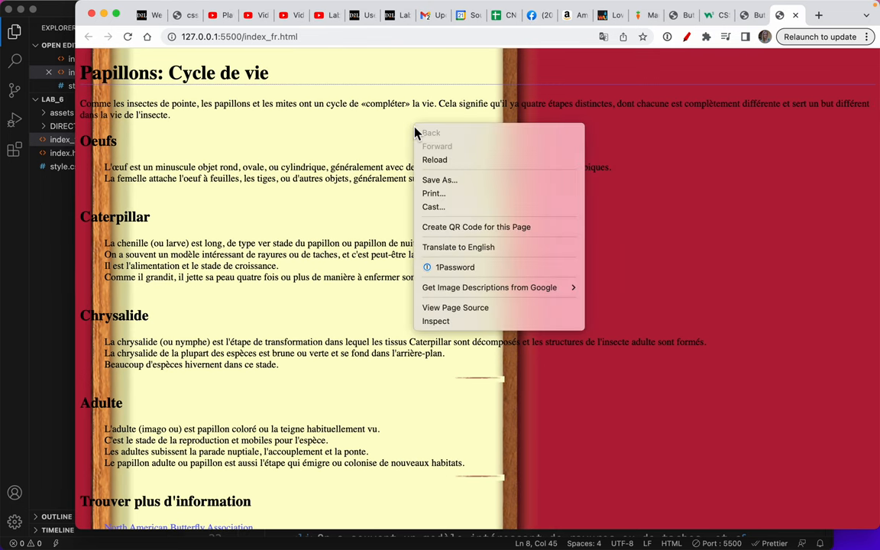
{"action": "mouse_move", "coordinate": [435, 321]}
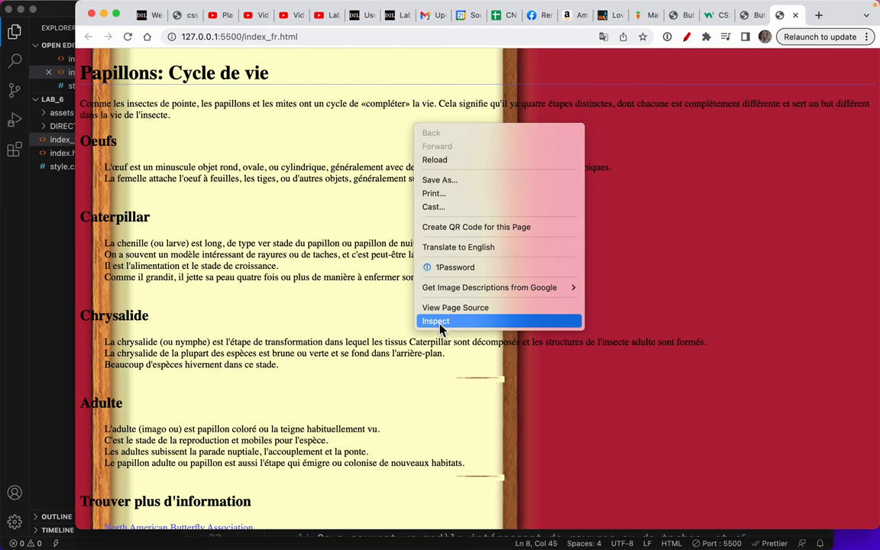
{"action": "left_click", "coordinate": [435, 321]}
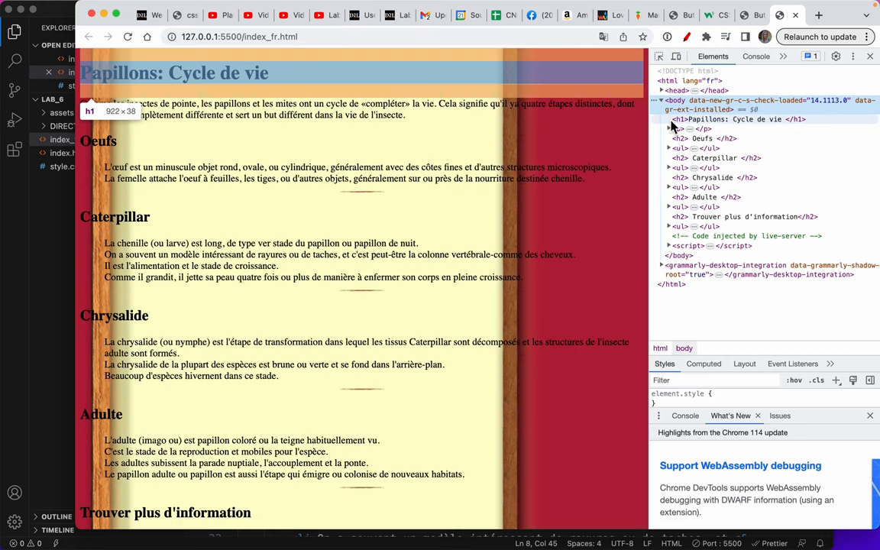
{"action": "mouse_move", "coordinate": [678, 149]}
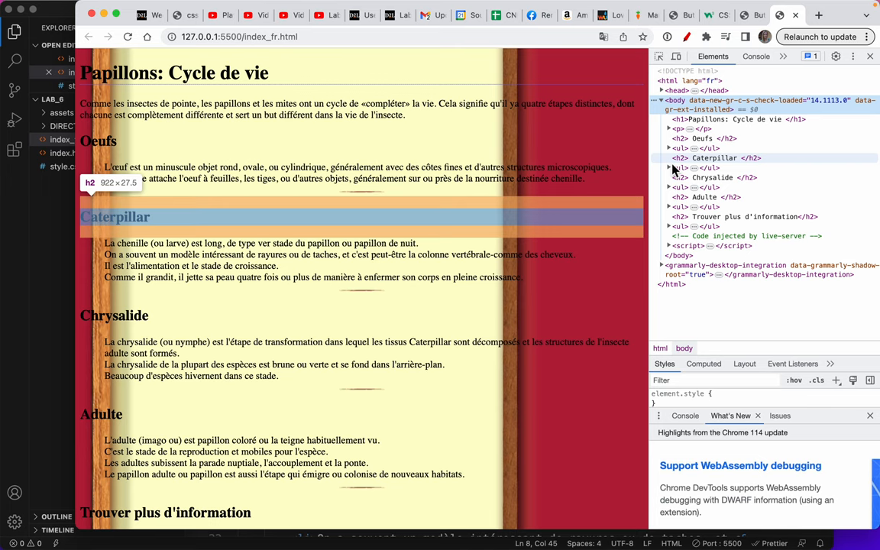
{"action": "mouse_move", "coordinate": [680, 167]}
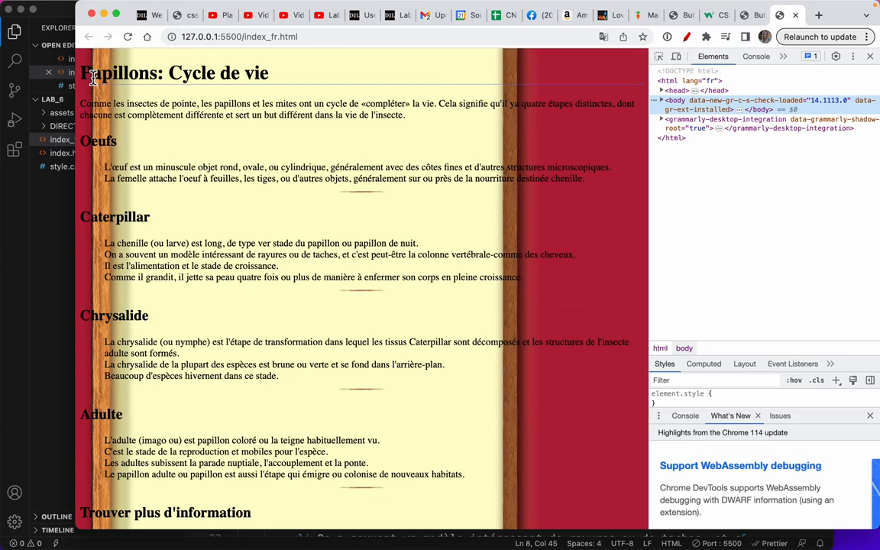
{"action": "mouse_move", "coordinate": [241, 132]}
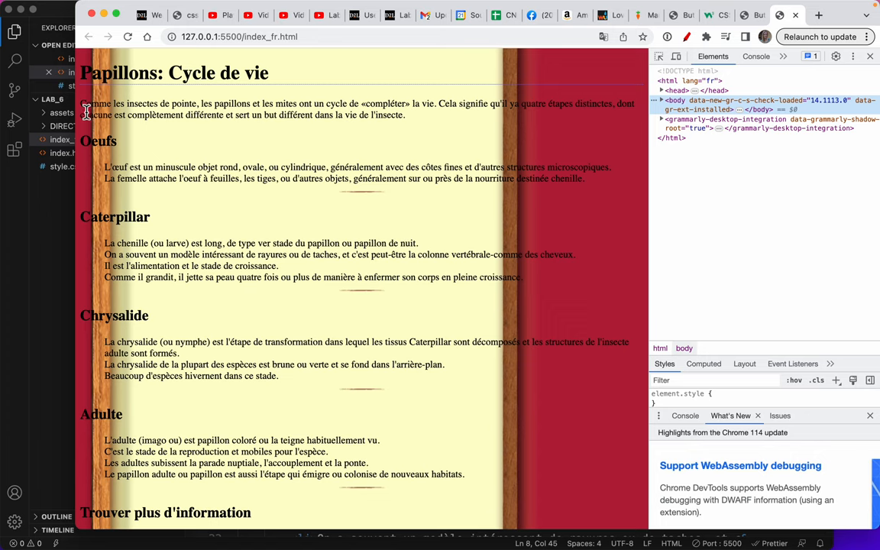
{"action": "mouse_move", "coordinate": [151, 128]}
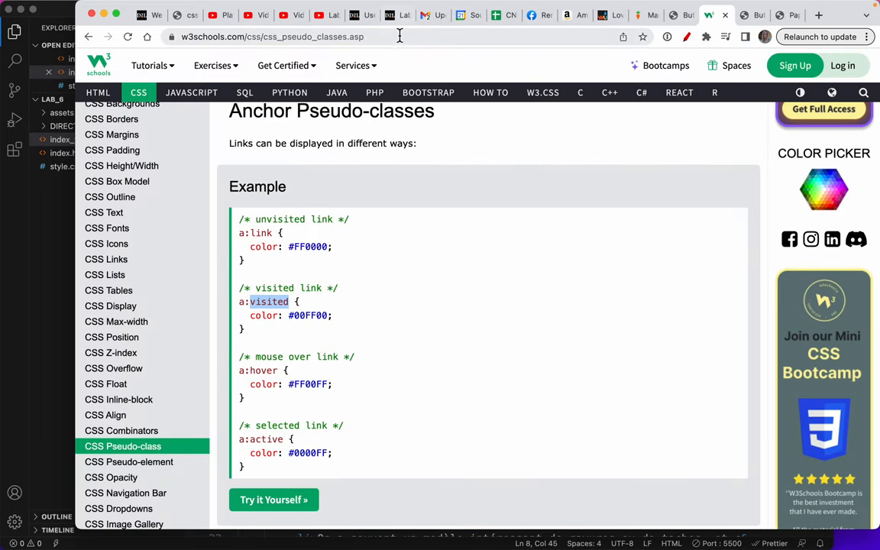
- Find and download the normalize.css v8.0.1 stylesheet
{"action": "type", "text": "normalize.css/"}
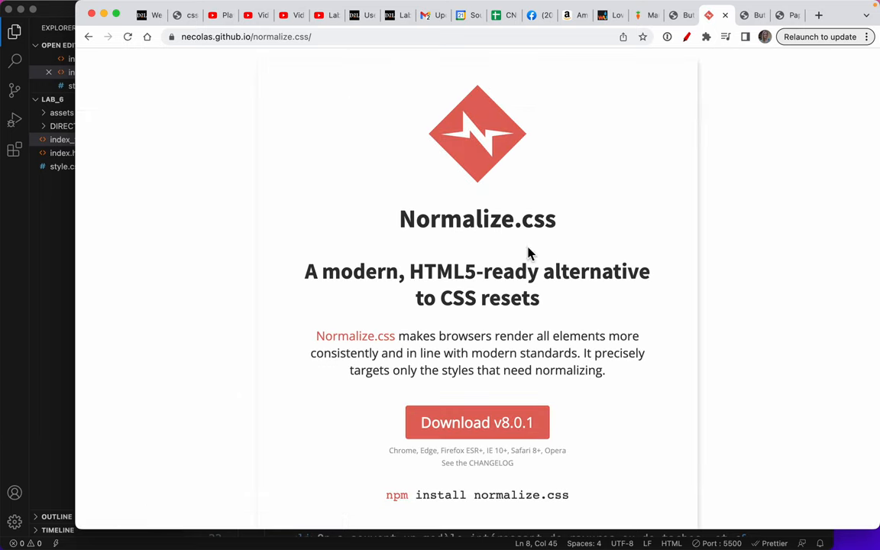
{"action": "mouse_move", "coordinate": [474, 425]}
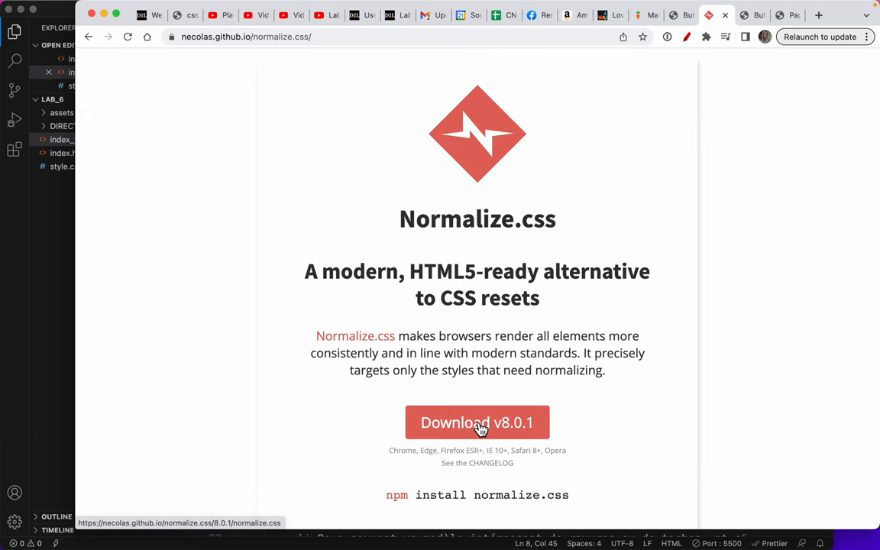
{"action": "left_click", "coordinate": [477, 422]}
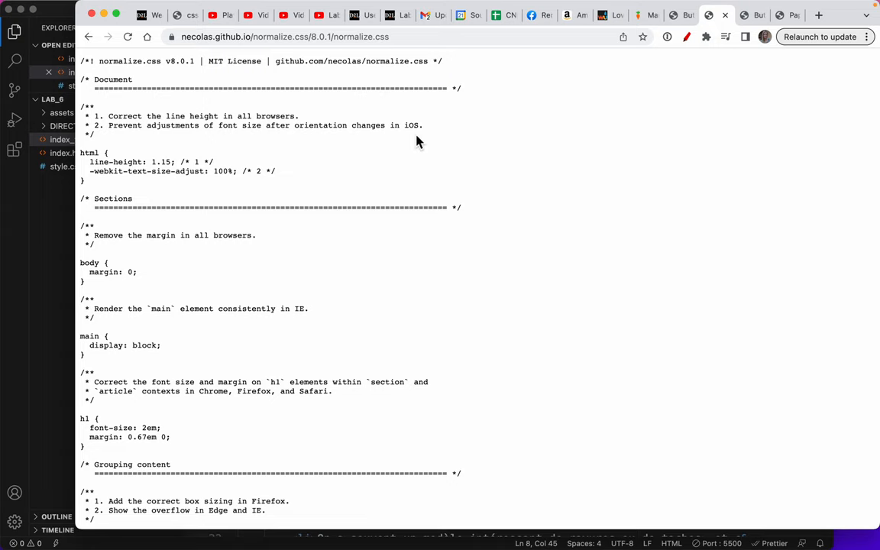
{"action": "mouse_move", "coordinate": [180, 84]}
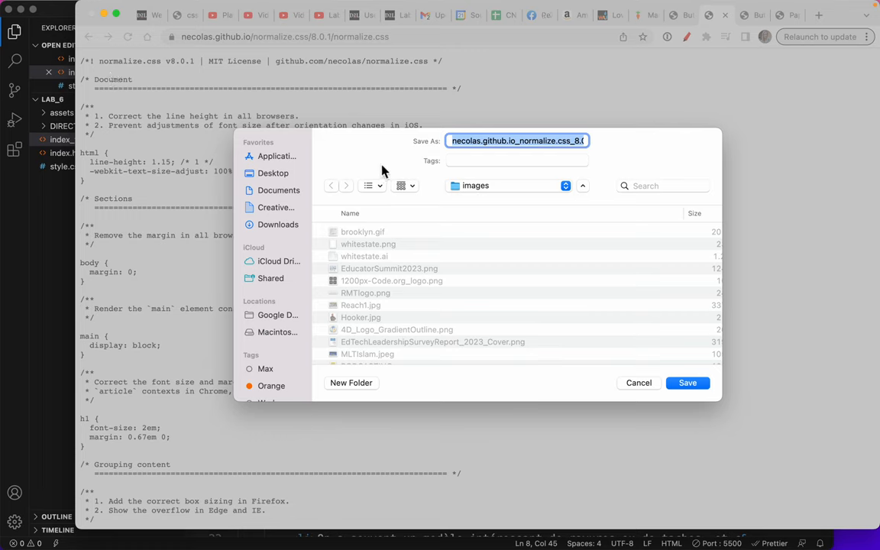
{"action": "mouse_move", "coordinate": [272, 195]}
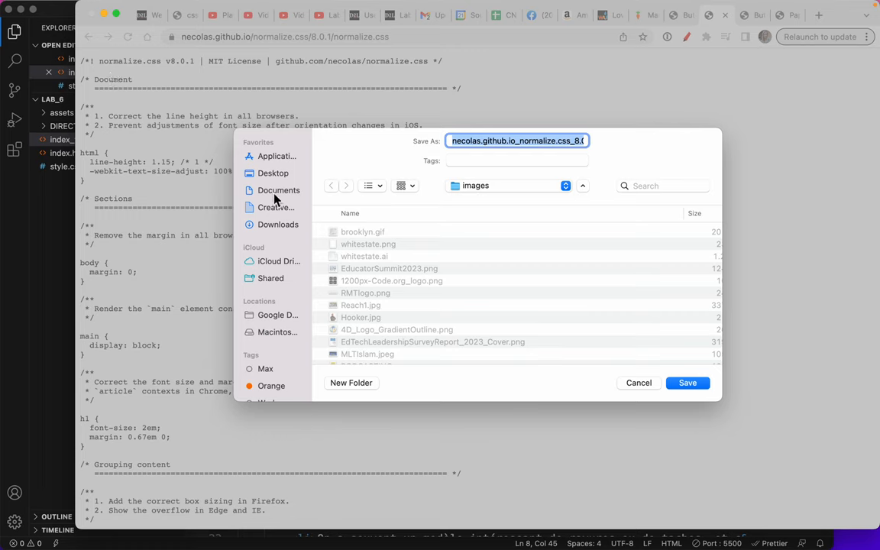
- Save normalize.css into Documents > Week 6 > Lab_6 beside the index files
{"action": "left_click", "coordinate": [279, 189]}
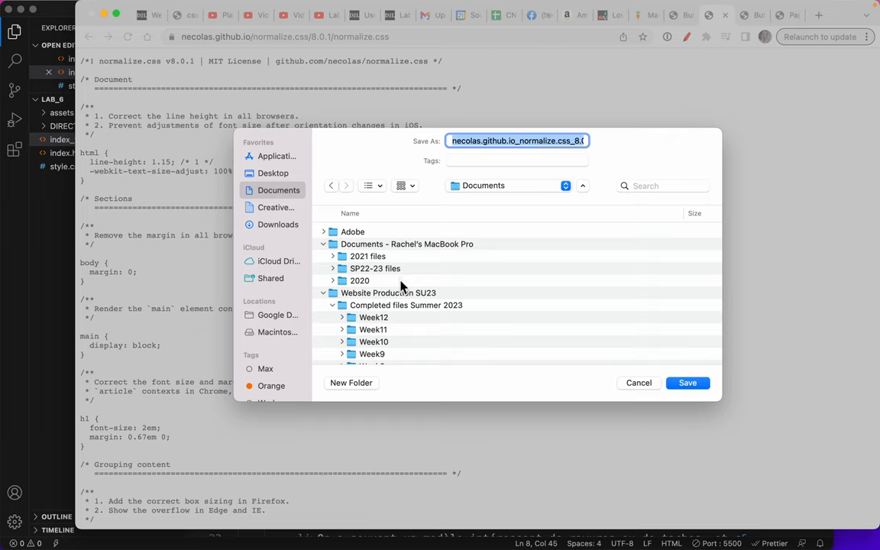
{"action": "scroll", "scroll_direction": "down", "scroll_amount": 3}
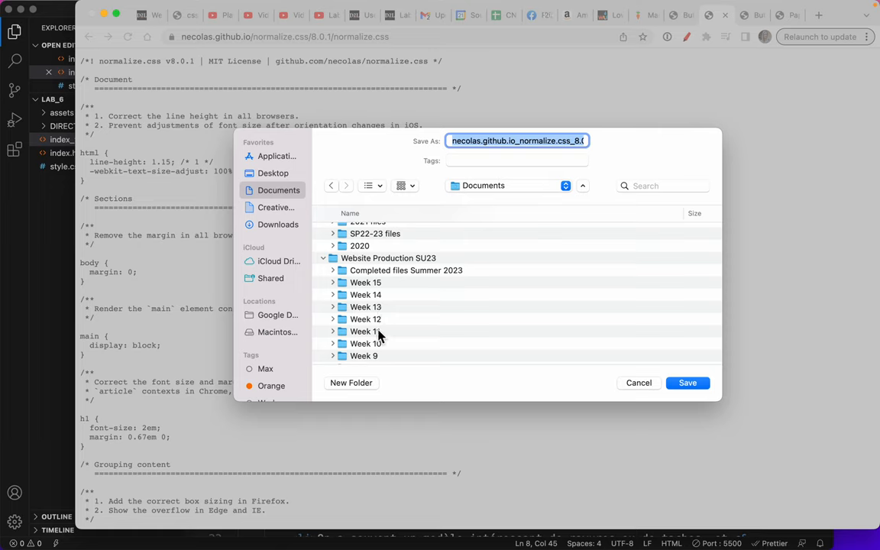
{"action": "scroll", "scroll_direction": "down", "scroll_amount": 3}
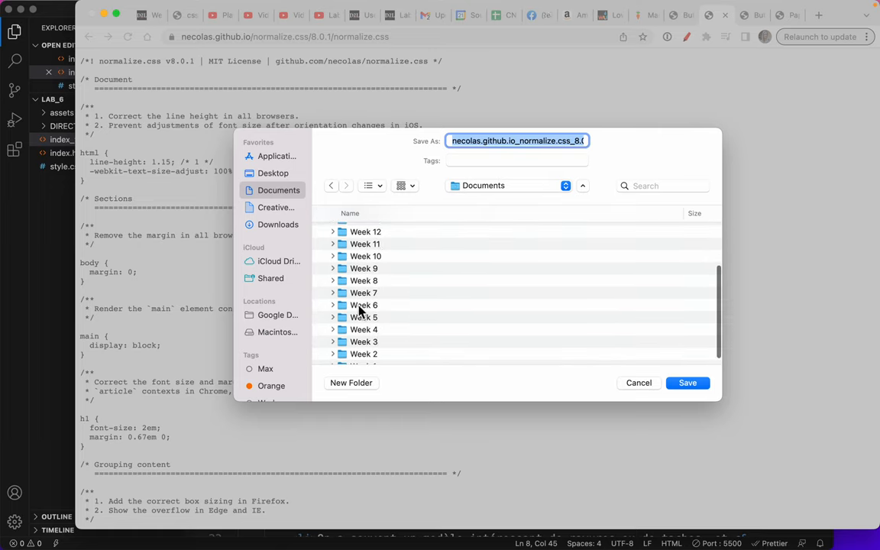
{"action": "left_click", "coordinate": [334, 306]}
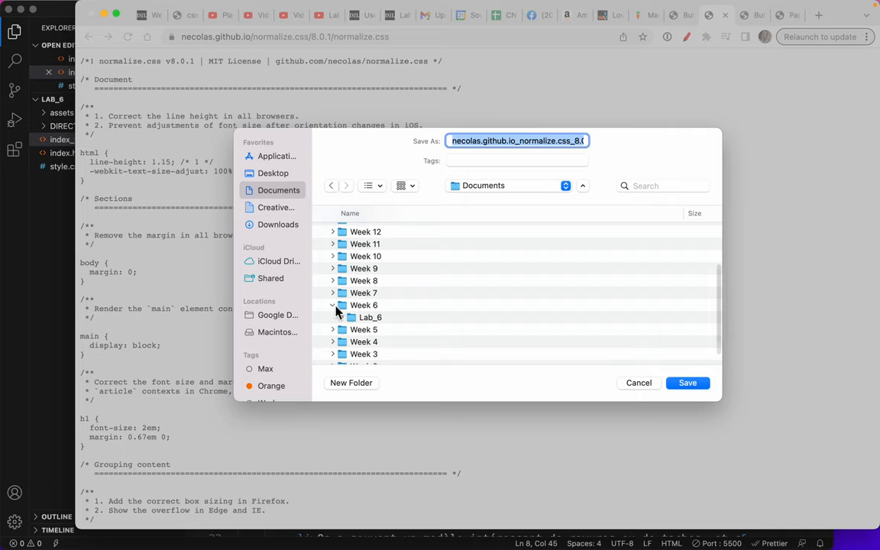
{"action": "left_click", "coordinate": [343, 317]}
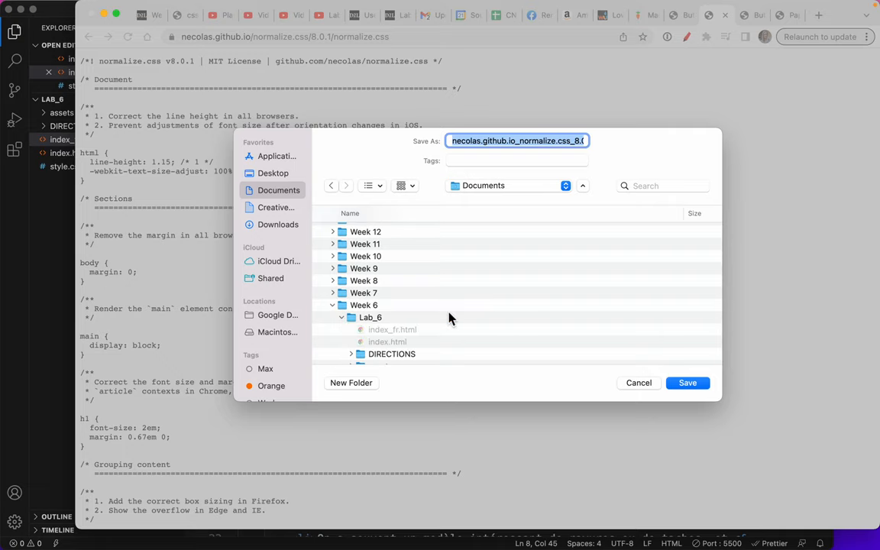
{"action": "double_click", "coordinate": [360, 316]}
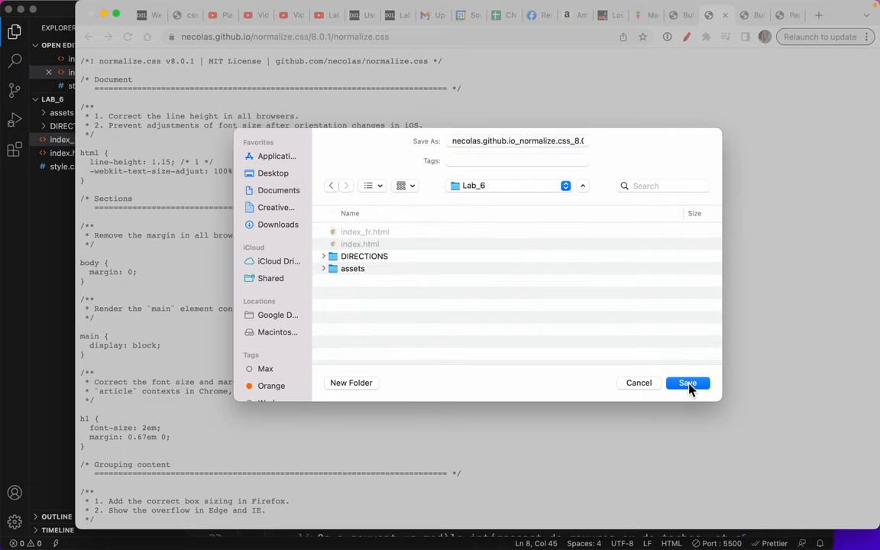
{"action": "left_click", "coordinate": [687, 382]}
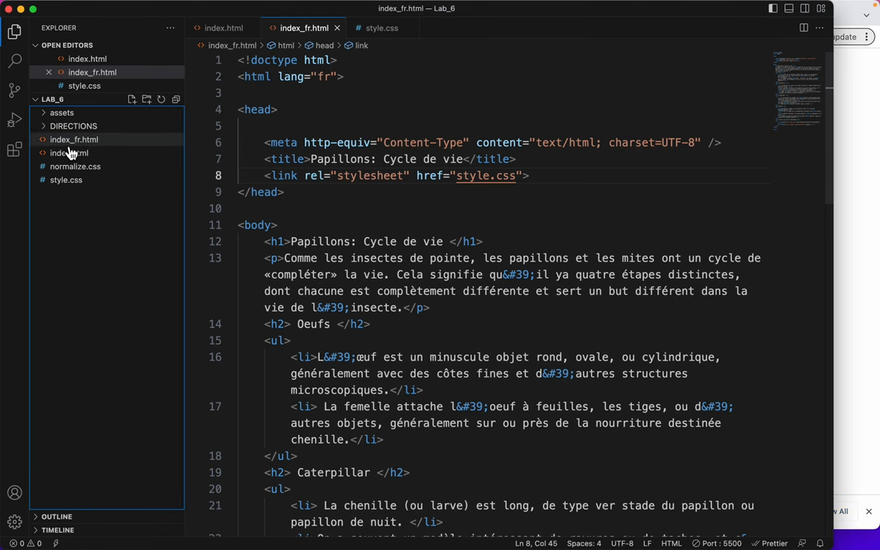
{"action": "mouse_move", "coordinate": [75, 166]}
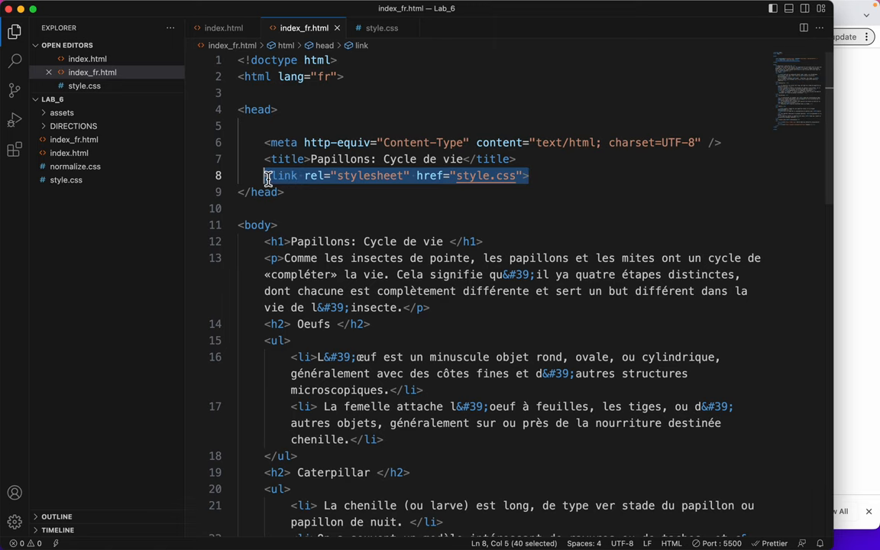
{"action": "mouse_move", "coordinate": [541, 176]}
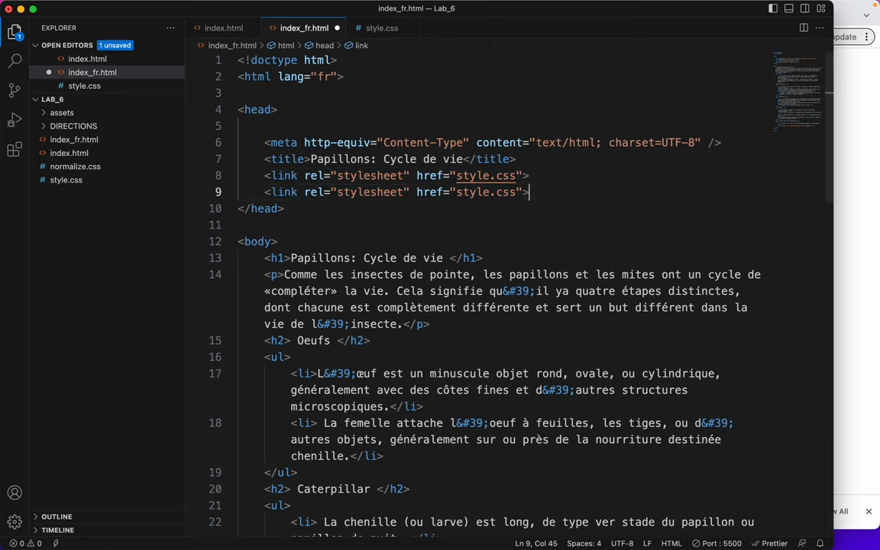
- Change the duplicated link's href in index_fr.html to normalize.css
{"action": "double_click", "coordinate": [477, 193]}
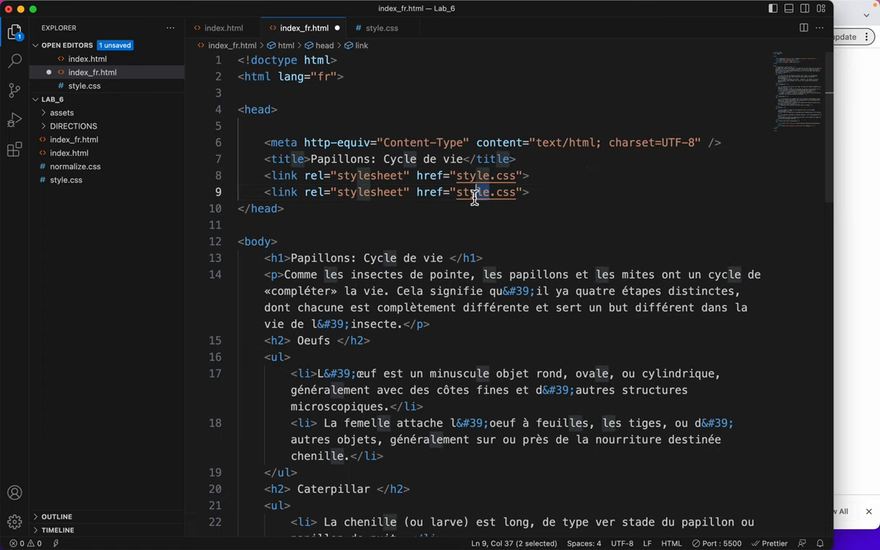
{"action": "type", "text": "normaliz"}
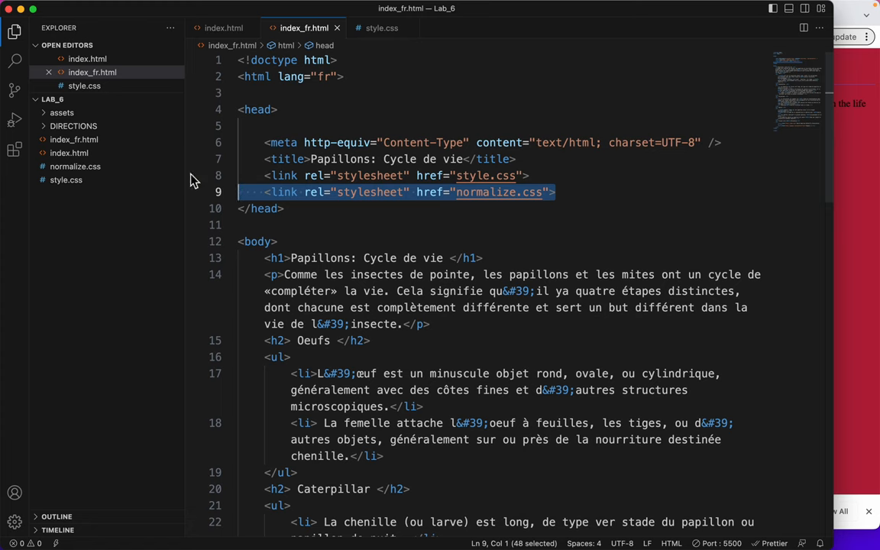
- Add <link rel="stylesheet" href="normalize.css"> to index.html below the style.css link
{"action": "left_click", "coordinate": [69, 153]}
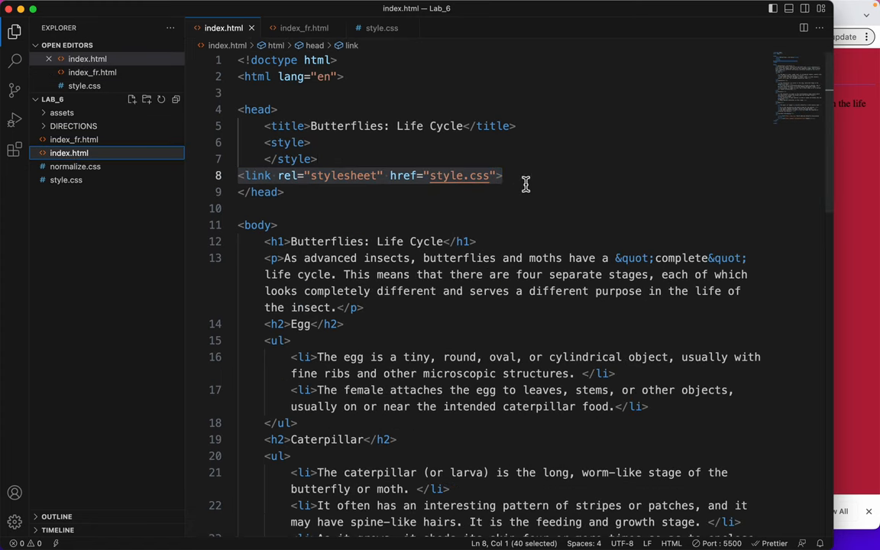
{"action": "type", "text": "<link rel=\"stylesheet\" href=\"normalize.css\">"}
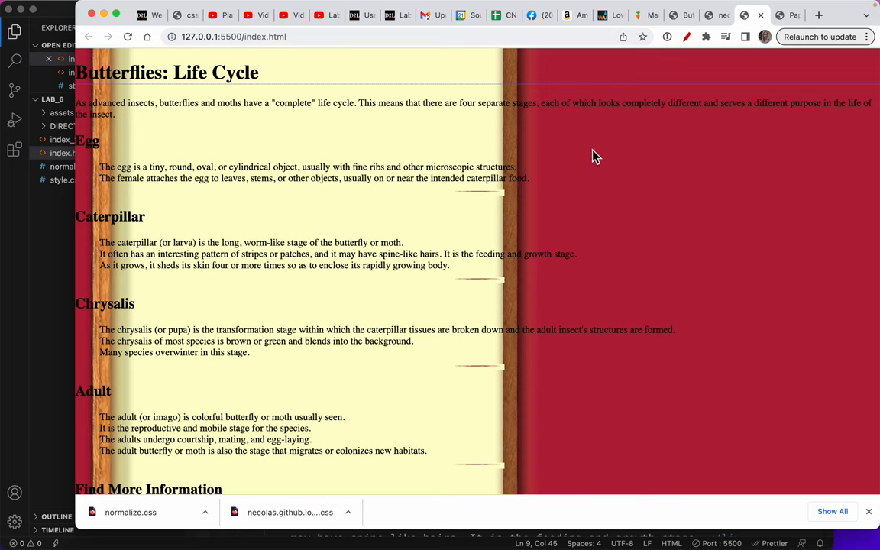
- Read through the normalize.css source rules, such as the zero body margin
{"action": "right_click", "coordinate": [596, 156]}
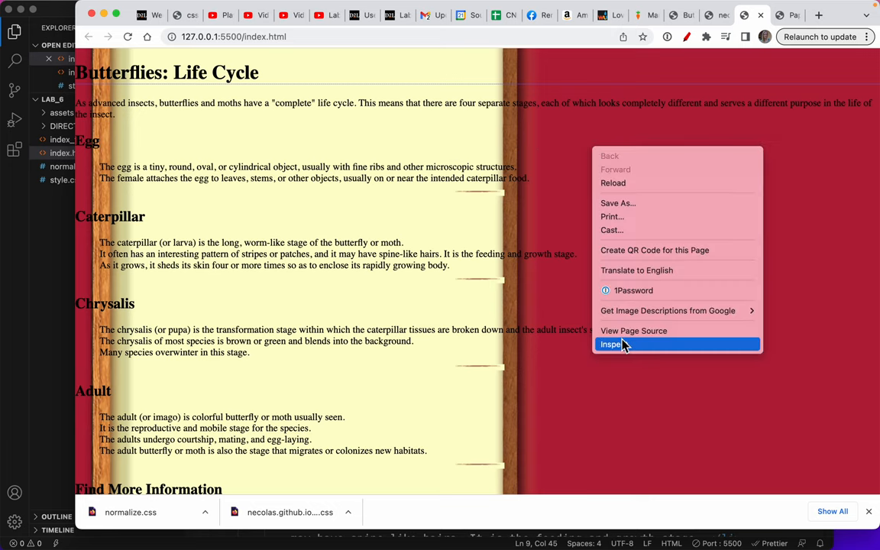
{"action": "left_click", "coordinate": [612, 346]}
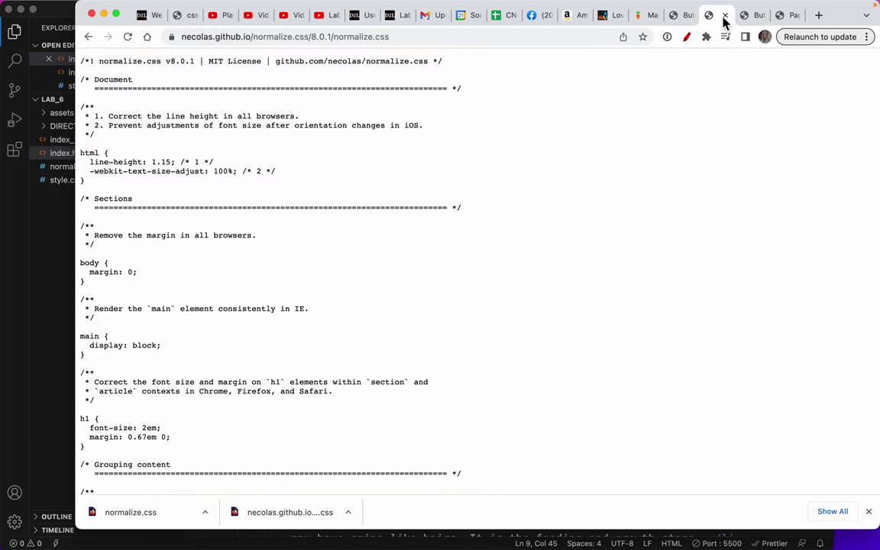
{"action": "scroll", "scroll_direction": "down", "scroll_amount": 3}
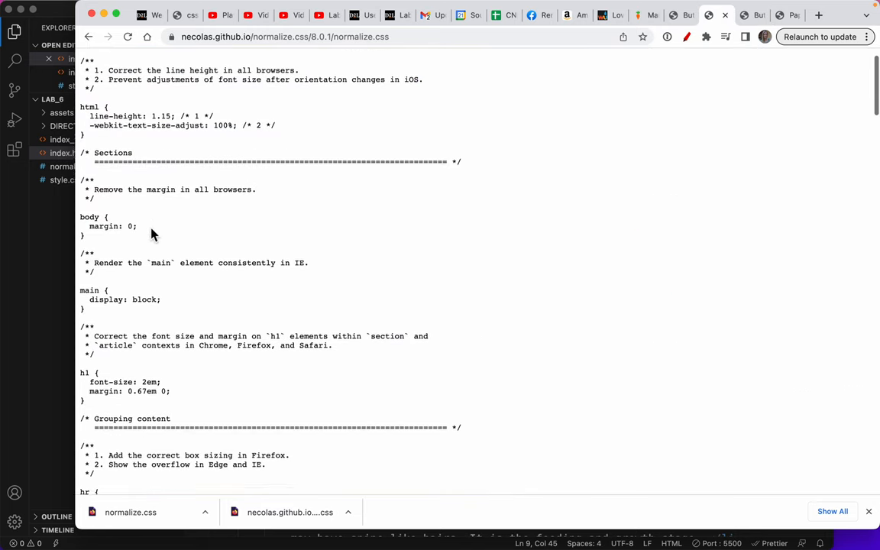
{"action": "scroll", "scroll_direction": "down", "scroll_amount": 3}
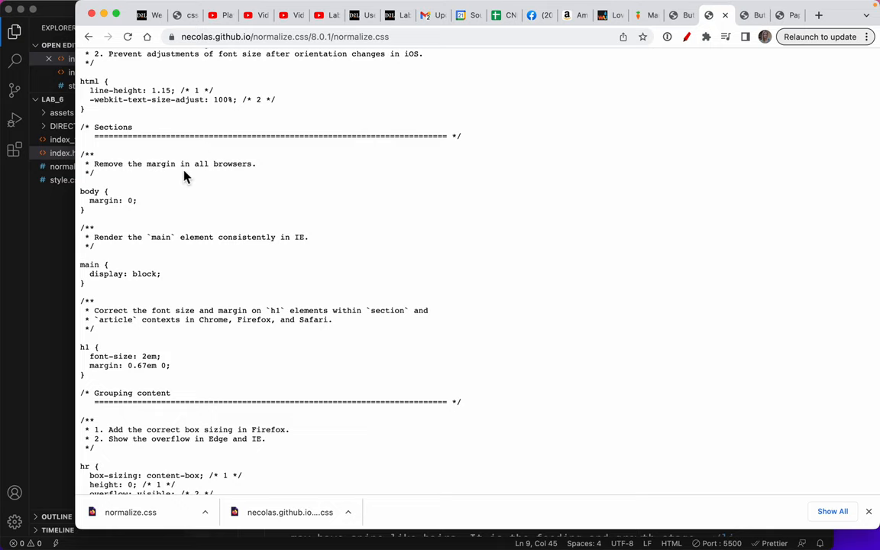
{"action": "mouse_move", "coordinate": [107, 251]}
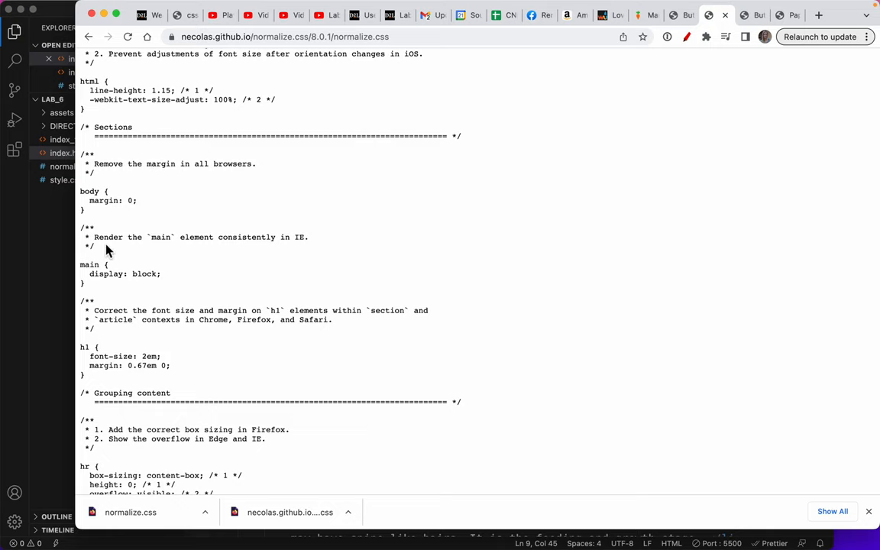
{"action": "mouse_move", "coordinate": [183, 244]}
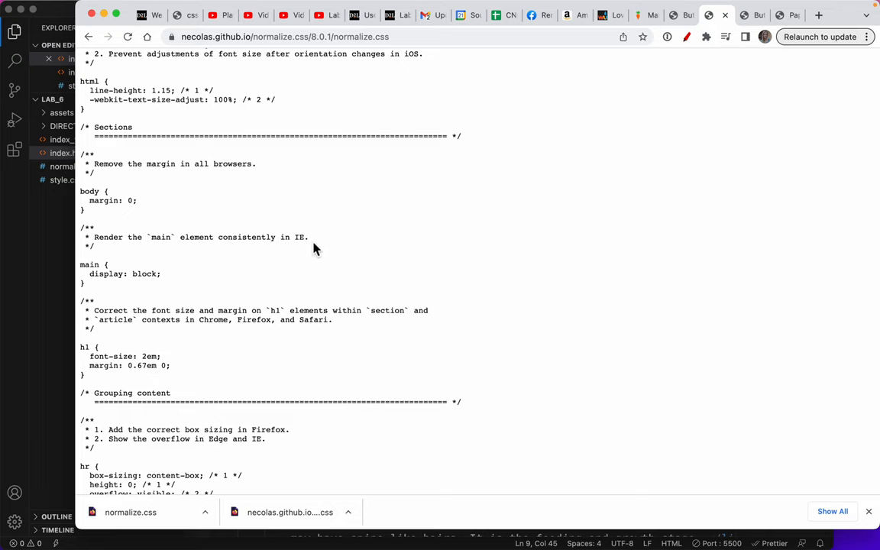
{"action": "scroll", "scroll_direction": "down", "scroll_amount": 3}
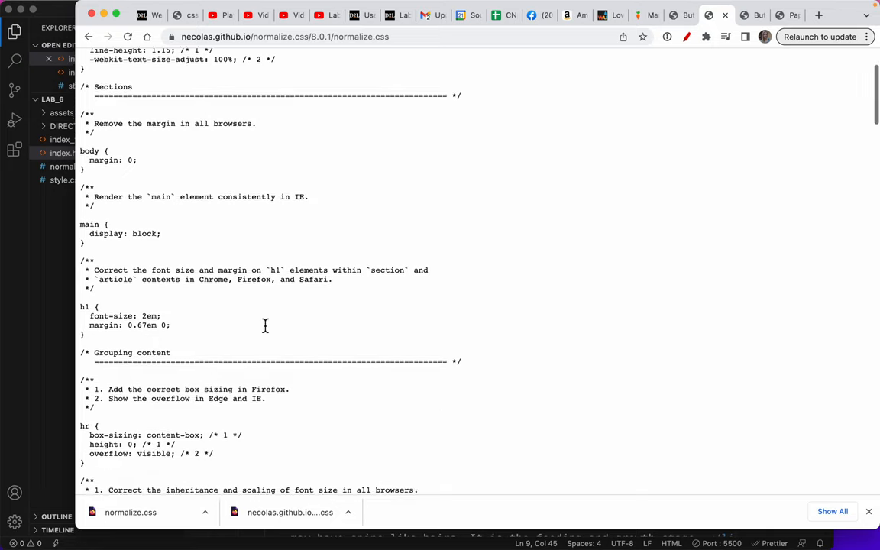
{"action": "scroll", "scroll_direction": "down", "scroll_amount": 3}
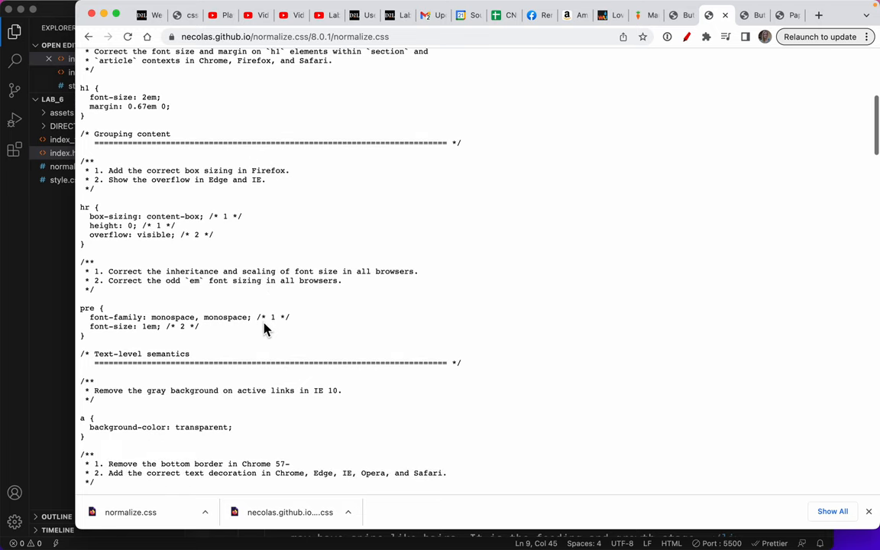
{"action": "scroll", "scroll_direction": "down", "scroll_amount": 3}
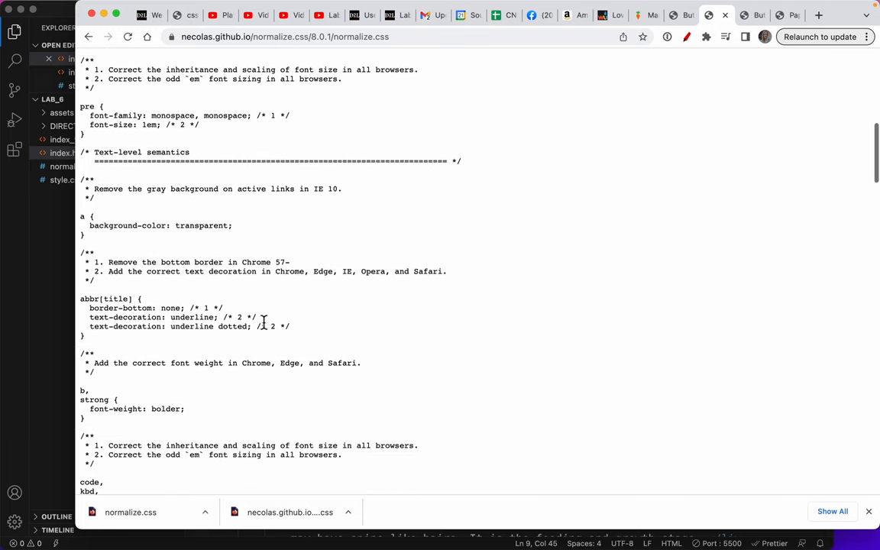
{"action": "scroll", "scroll_direction": "down", "scroll_amount": 3}
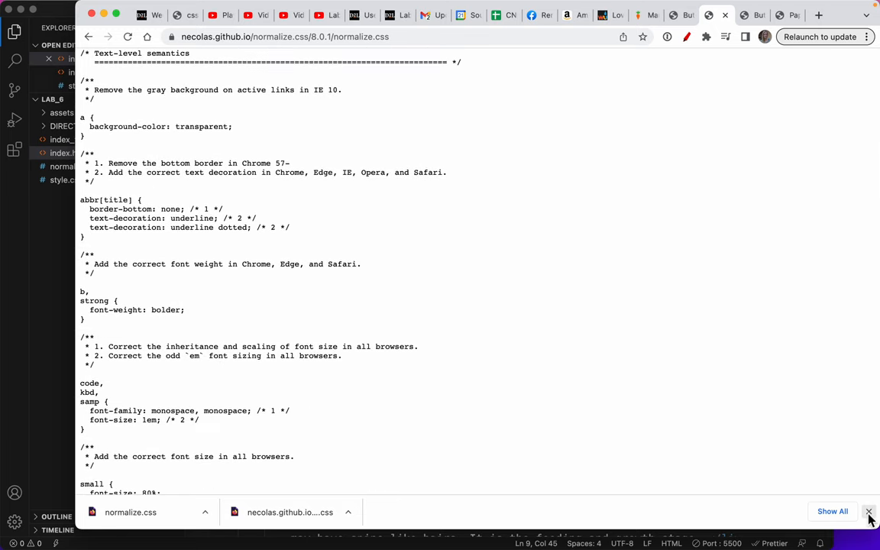